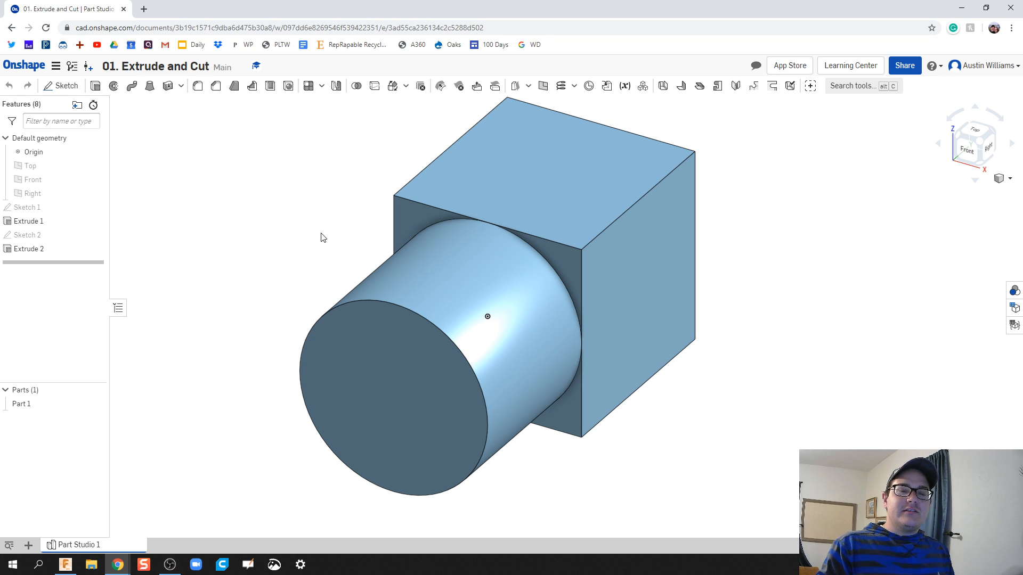
pyautogui.moveTo(308, 267)
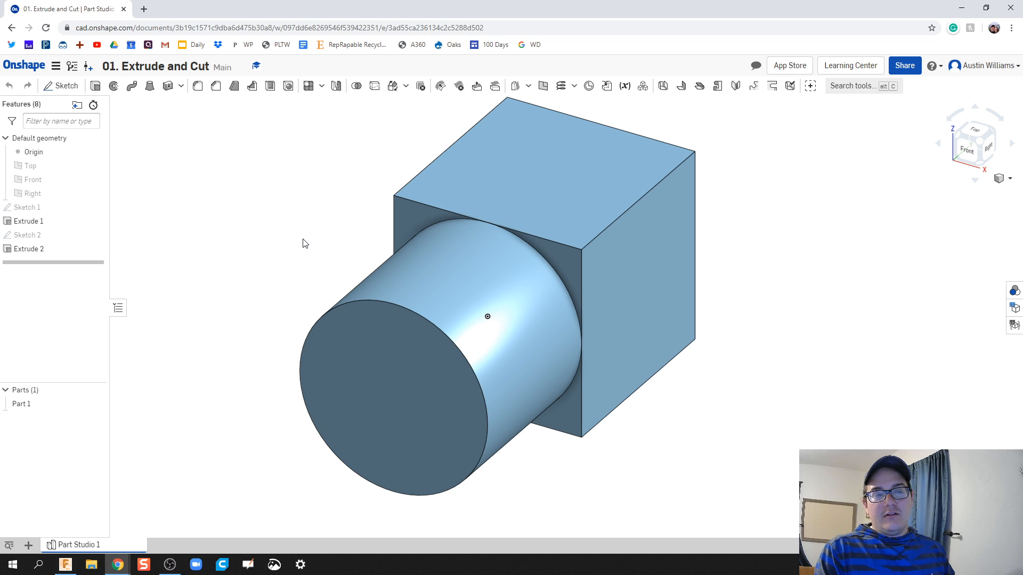
pyautogui.moveTo(308, 255)
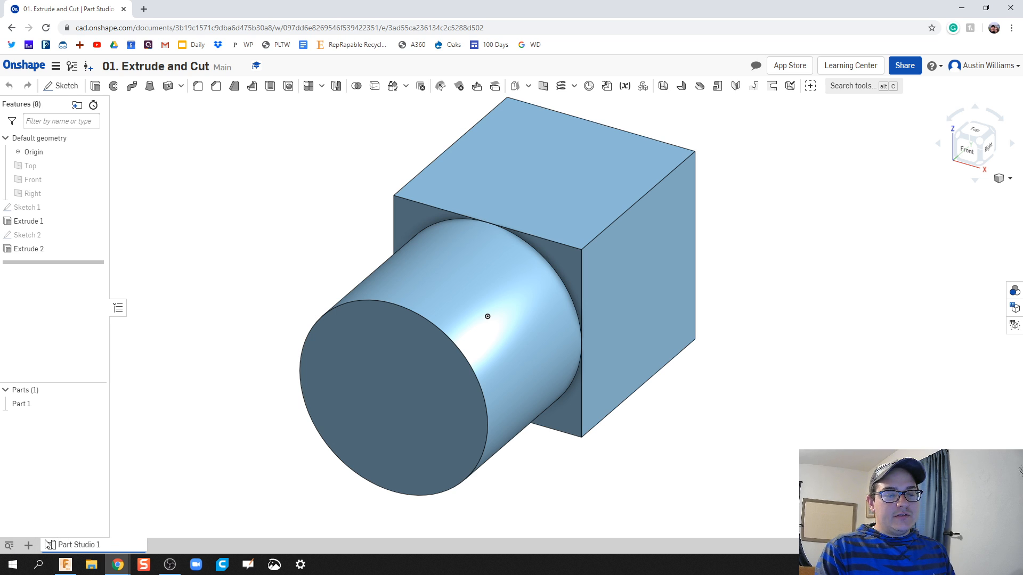
# - Add an empty Part Studio 2, then return to Part Studio 1 with the finished part
pyautogui.click(28, 546)
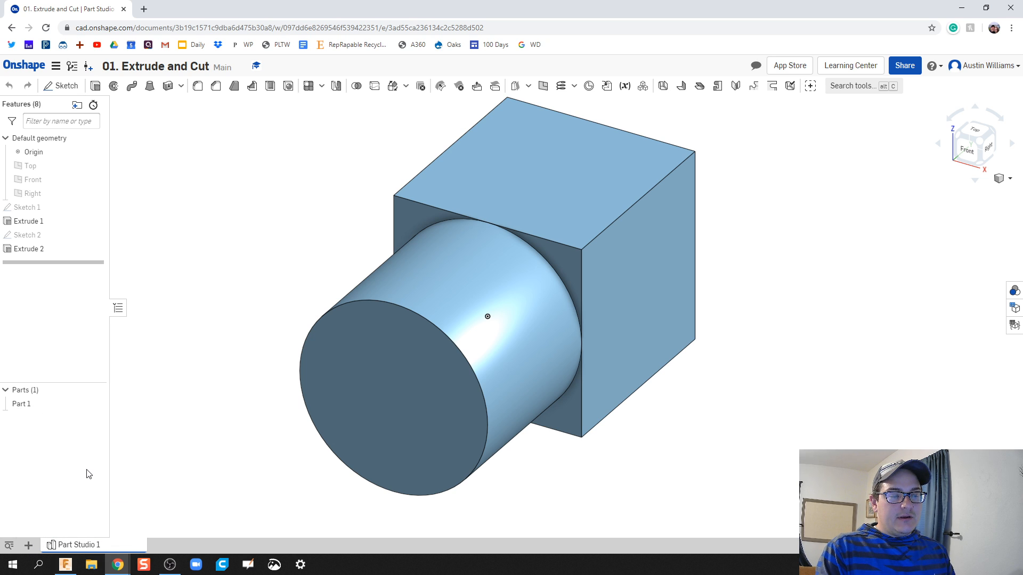
pyautogui.click(28, 544)
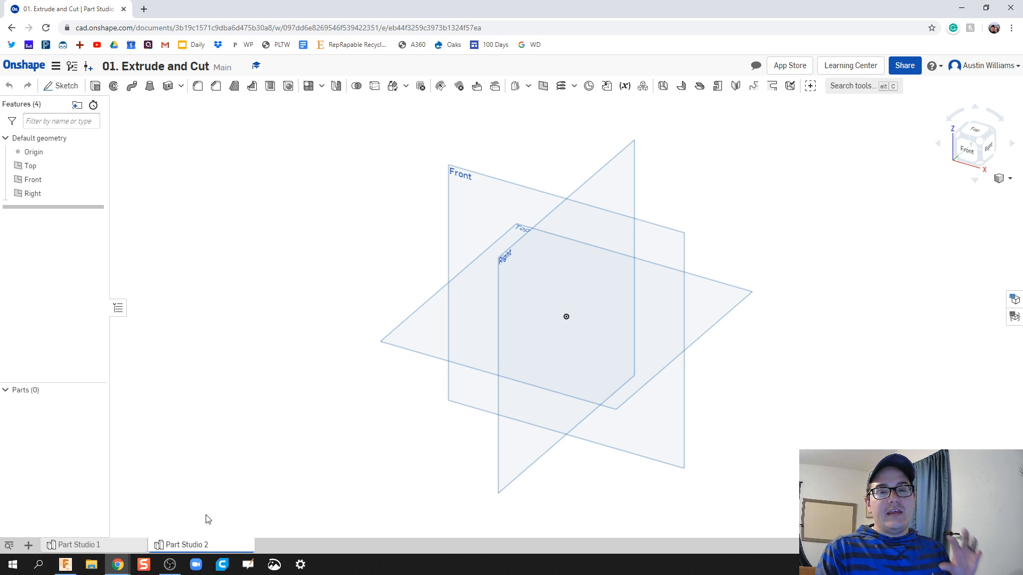
pyautogui.moveTo(106, 543)
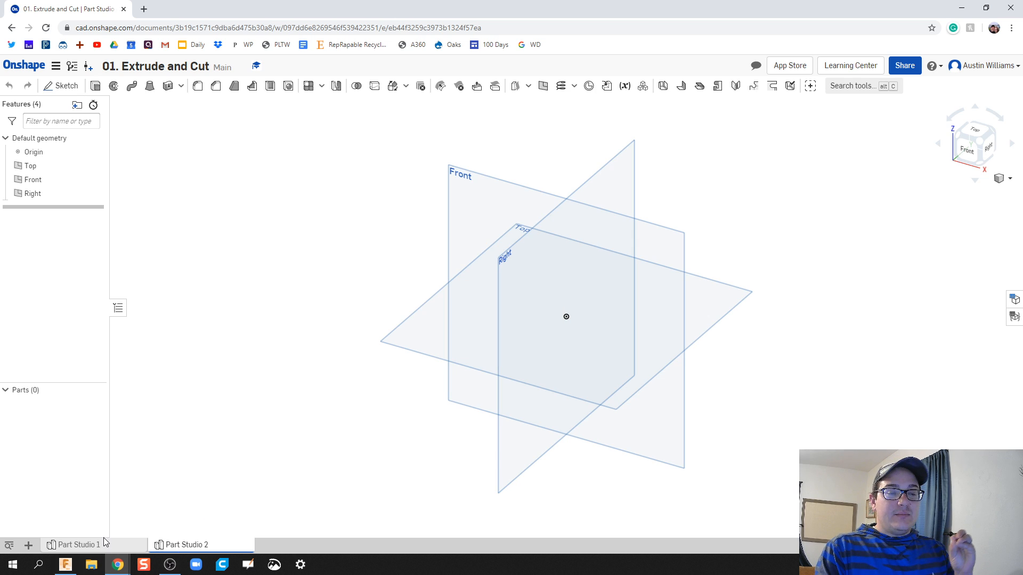
pyautogui.click(188, 544)
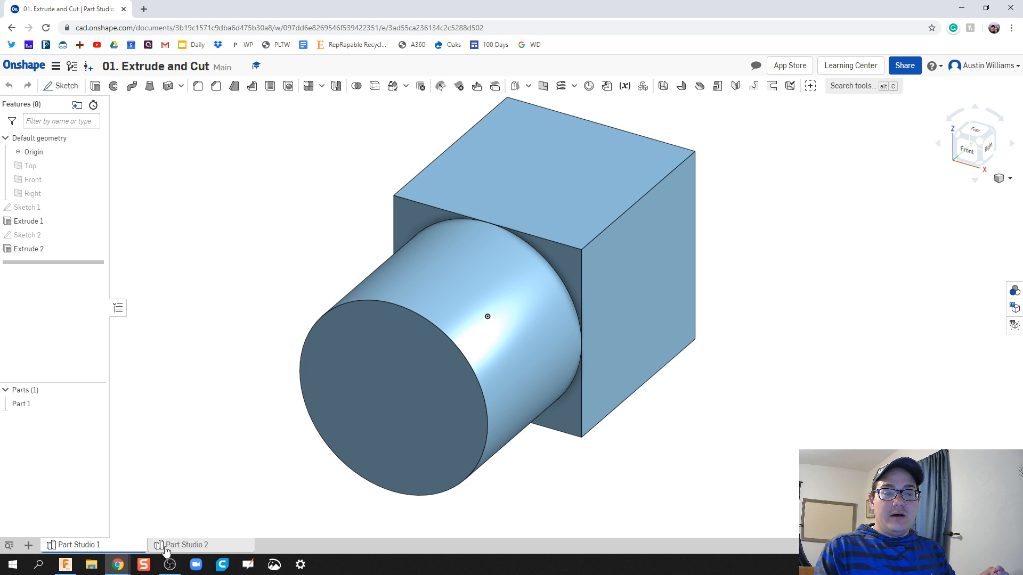
pyautogui.click(187, 544)
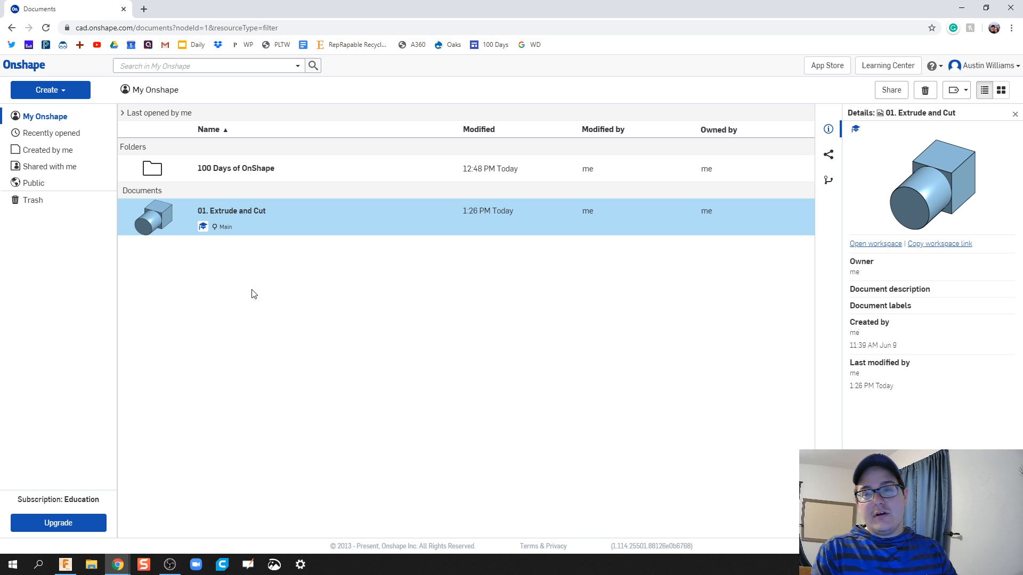
pyautogui.moveTo(258, 303)
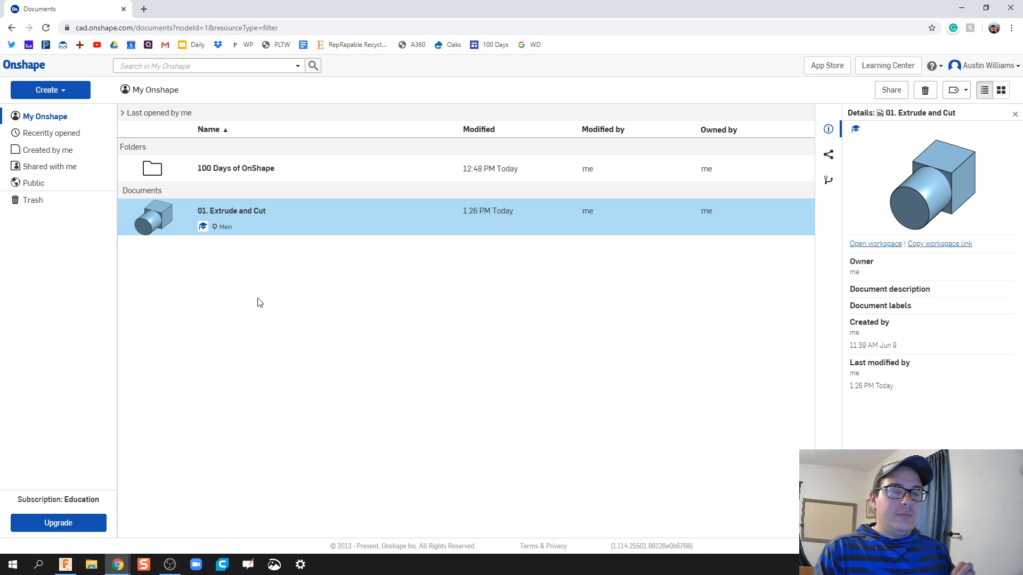
pyautogui.moveTo(204, 261)
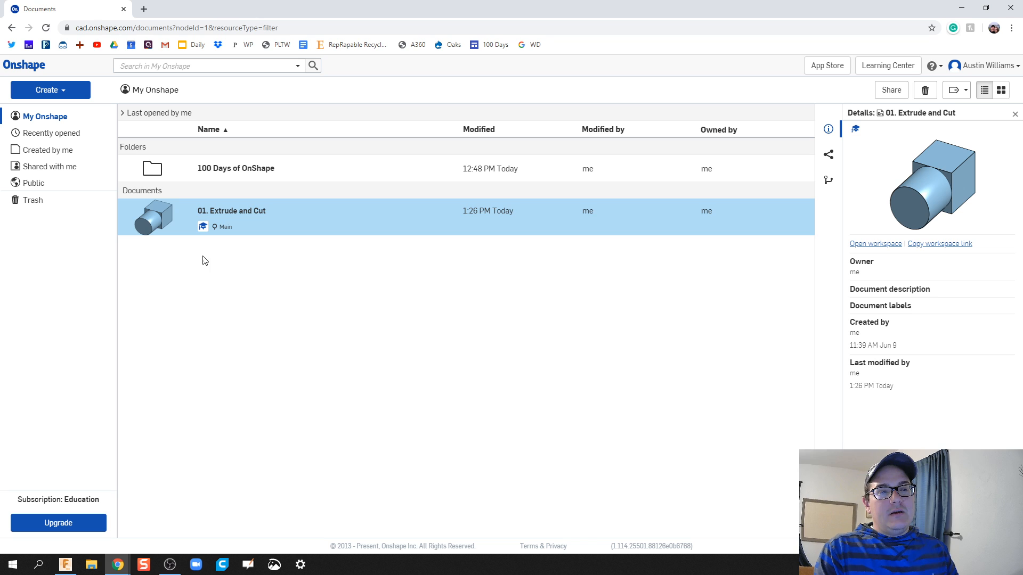
pyautogui.click(50, 90)
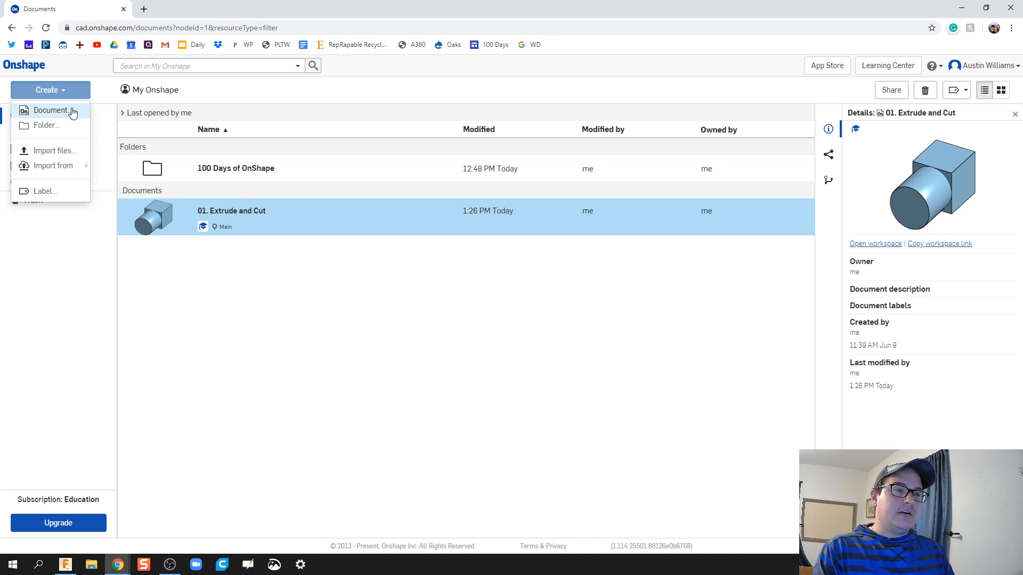
pyautogui.moveTo(231, 211)
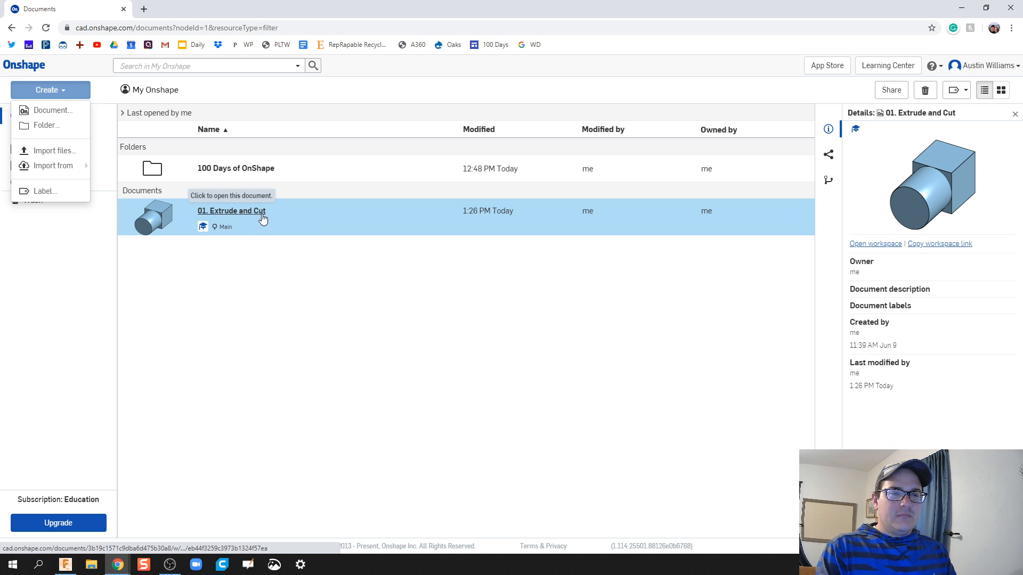
pyautogui.click(231, 211)
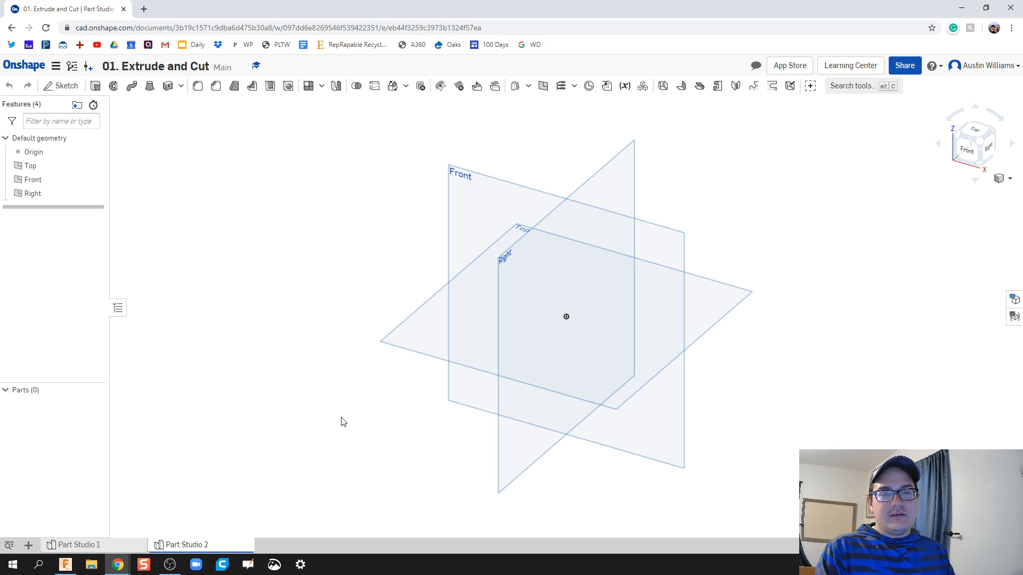
pyautogui.click(78, 544)
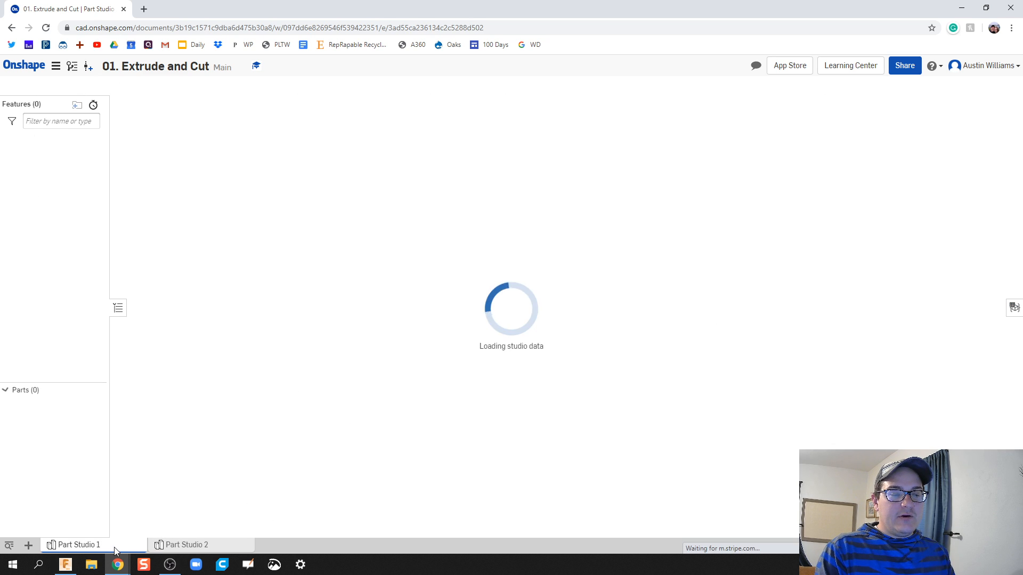
# - Switch to the empty Part Studio 2 and start a new sketch
pyautogui.click(187, 545)
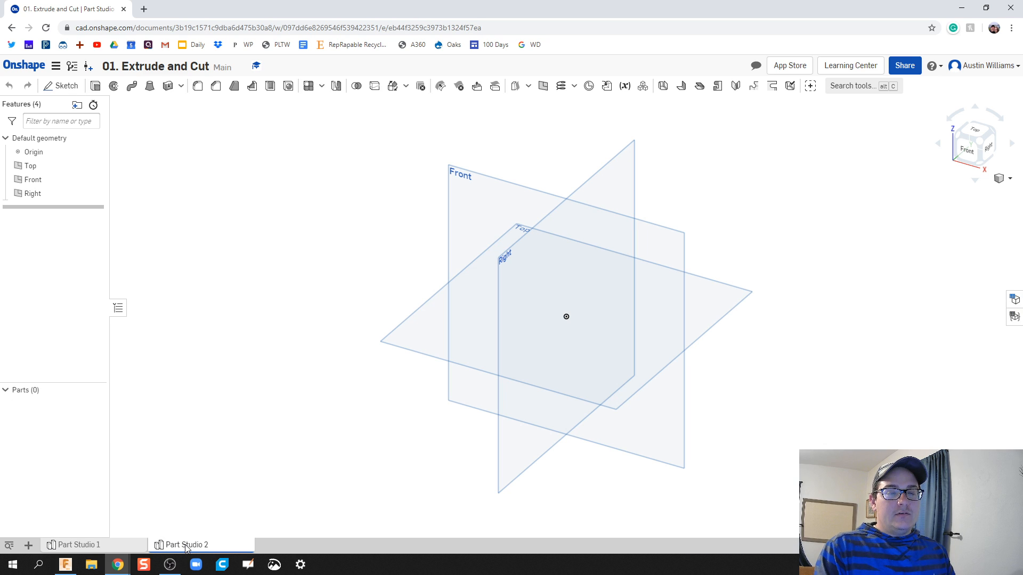
pyautogui.moveTo(333, 449)
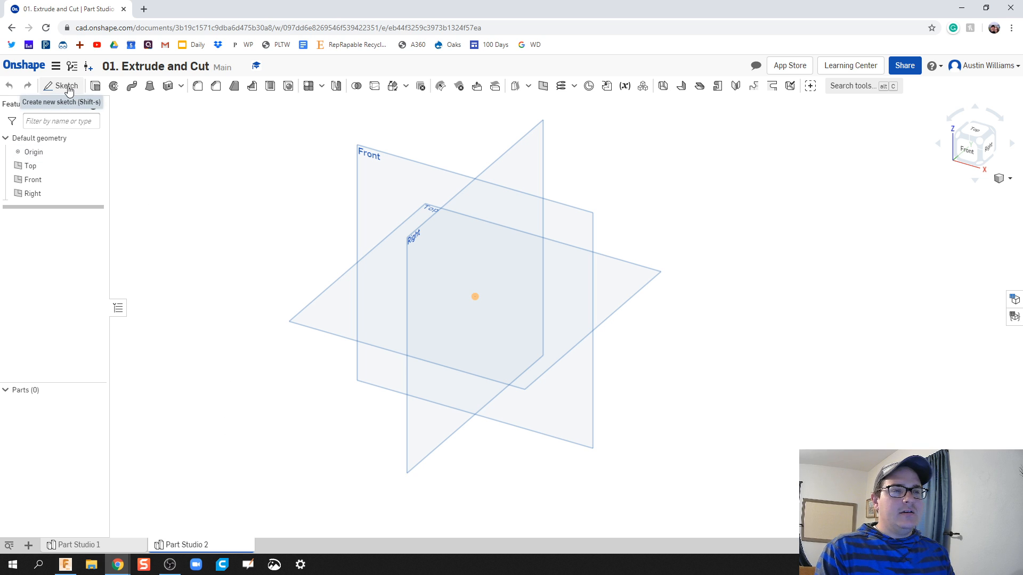
pyautogui.click(66, 85)
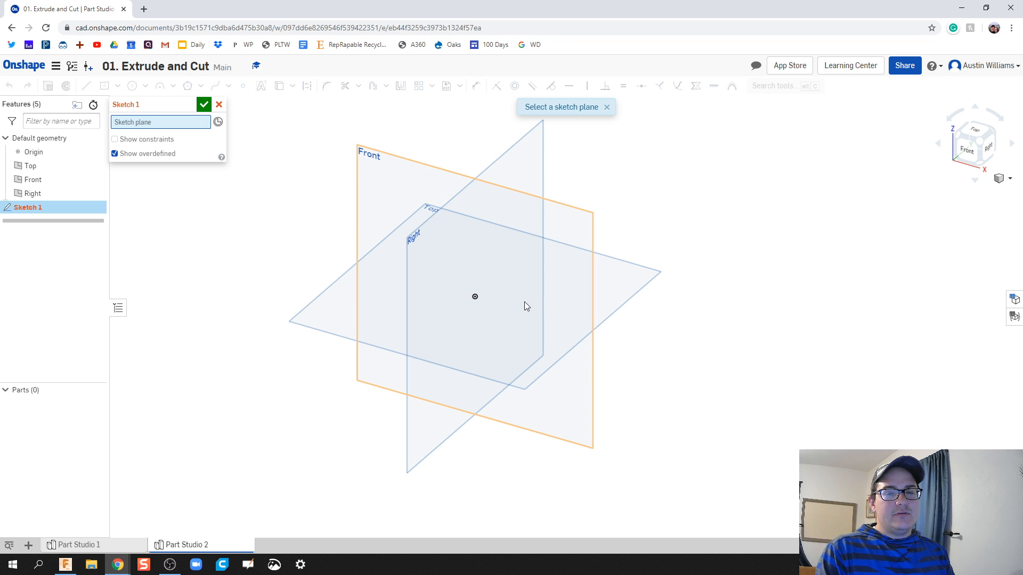
pyautogui.moveTo(525, 296)
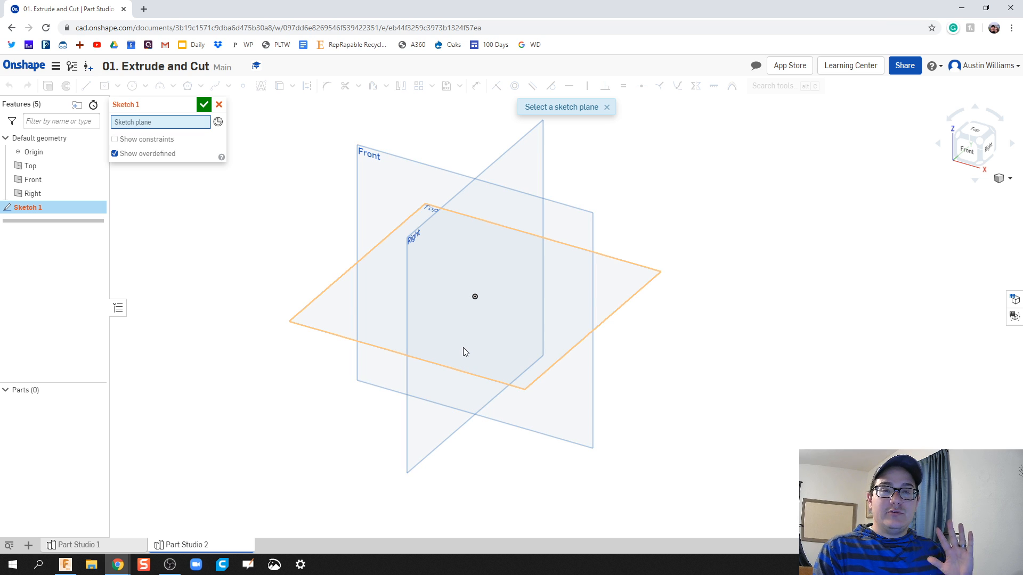
pyautogui.moveTo(469, 350)
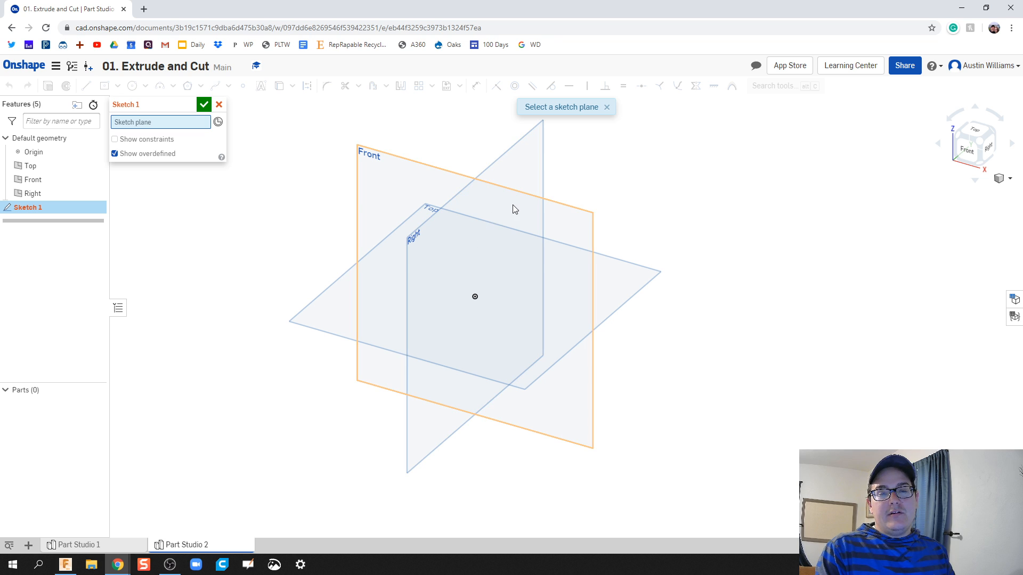
pyautogui.moveTo(357, 300)
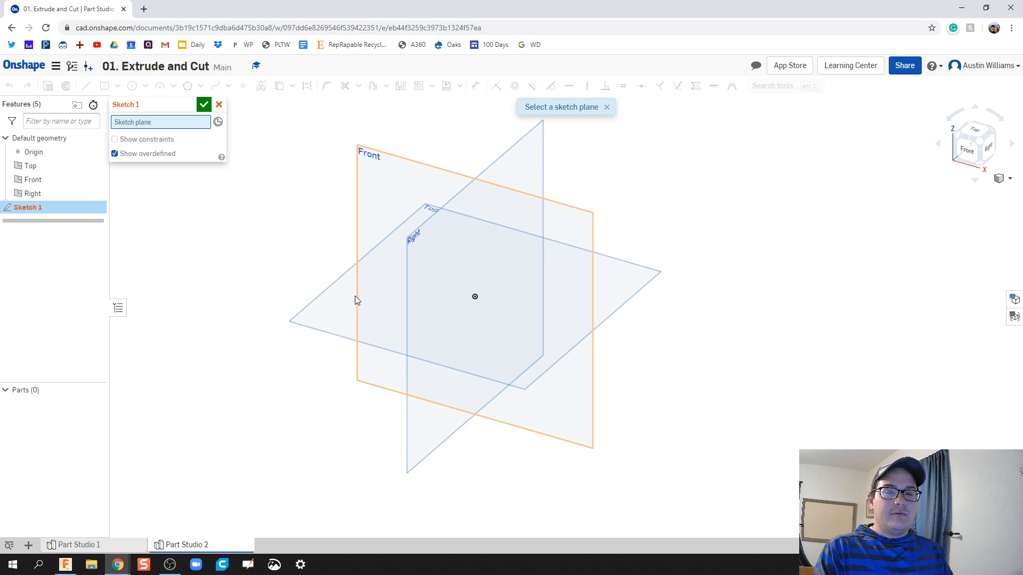
pyautogui.moveTo(580, 219)
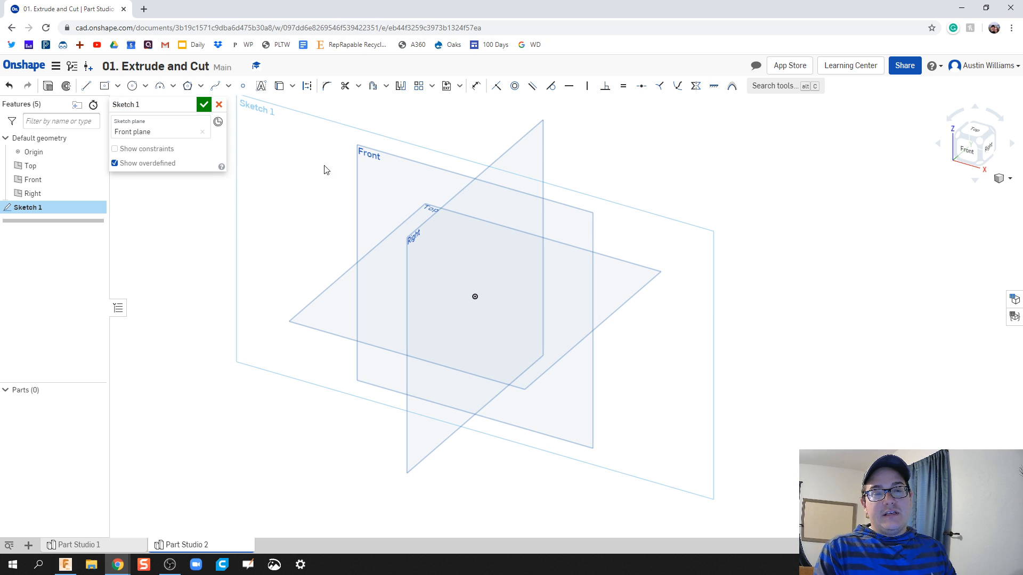
pyautogui.moveTo(263, 134)
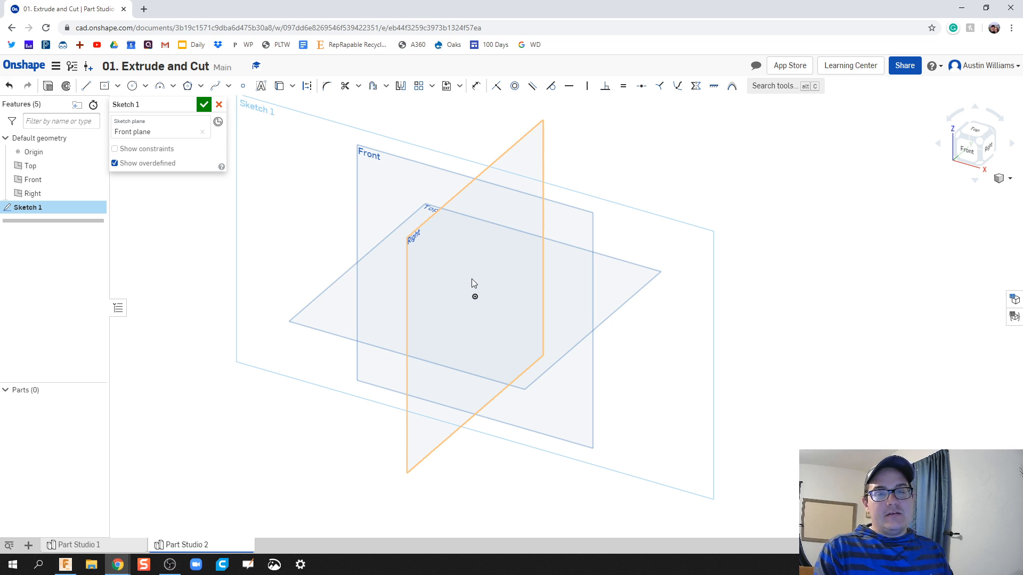
pyautogui.moveTo(489, 278)
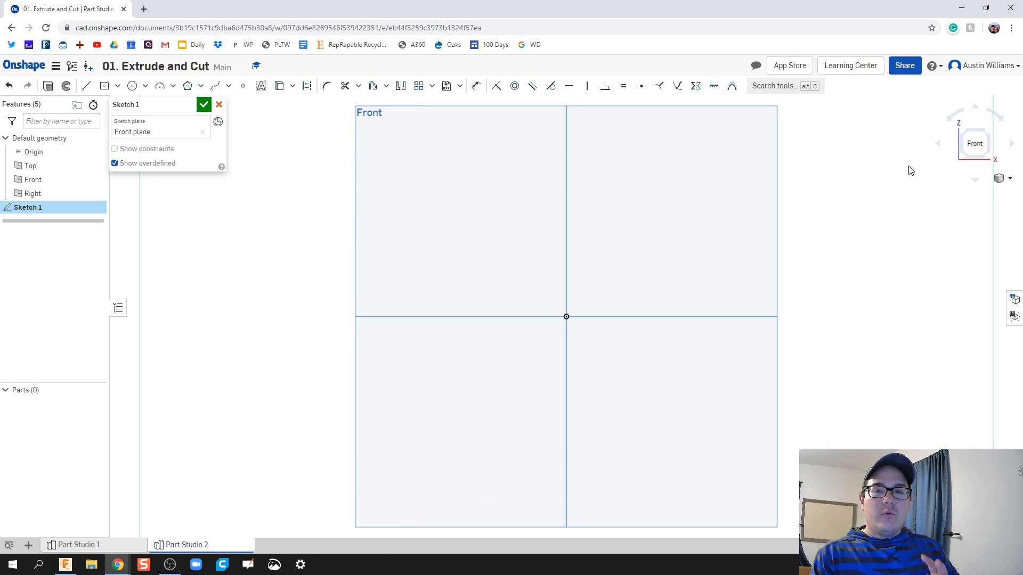
pyautogui.moveTo(691, 220)
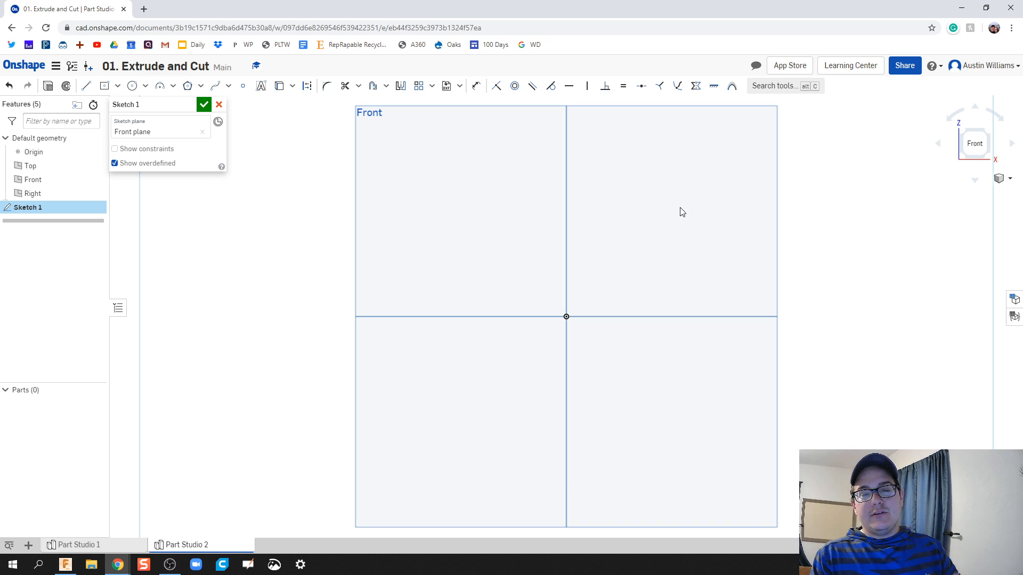
pyautogui.moveTo(406, 196)
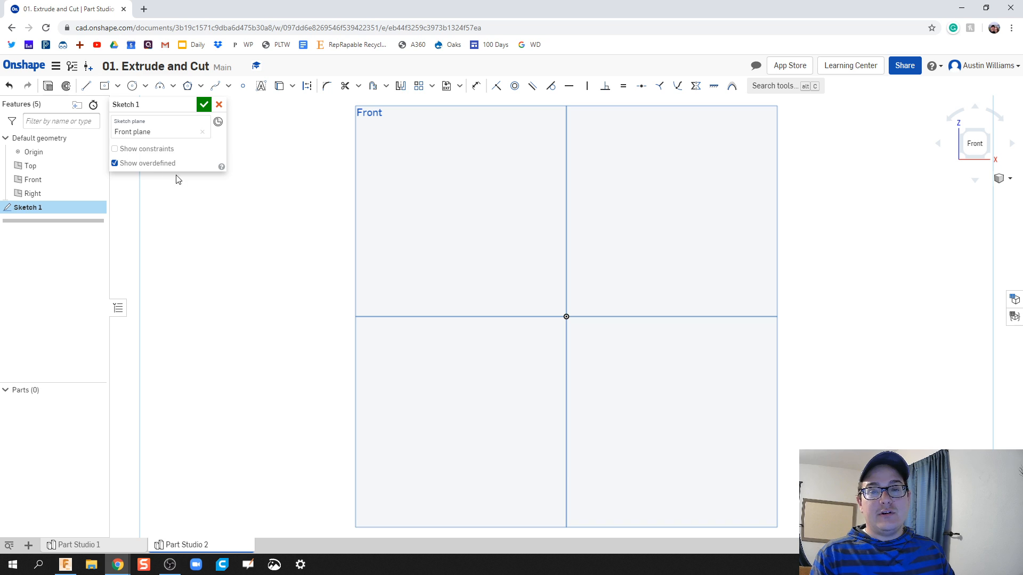
pyautogui.moveTo(290, 264)
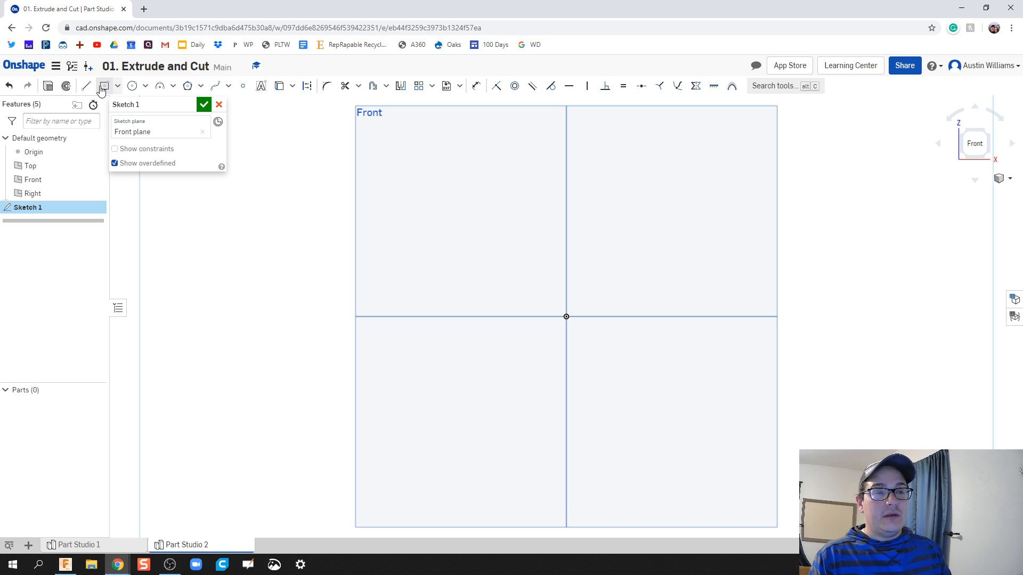
pyautogui.moveTo(103, 85)
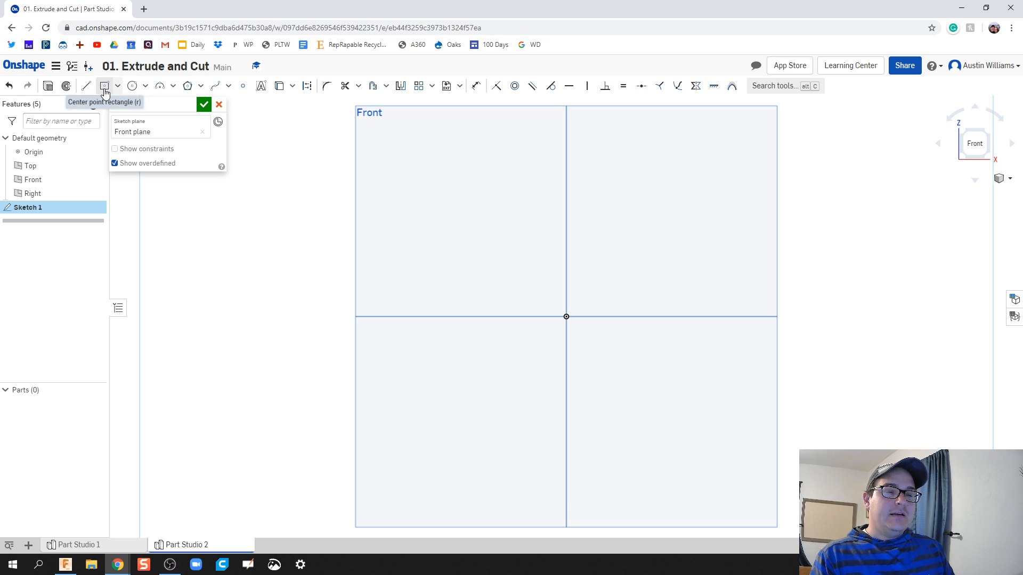
pyautogui.moveTo(105, 85)
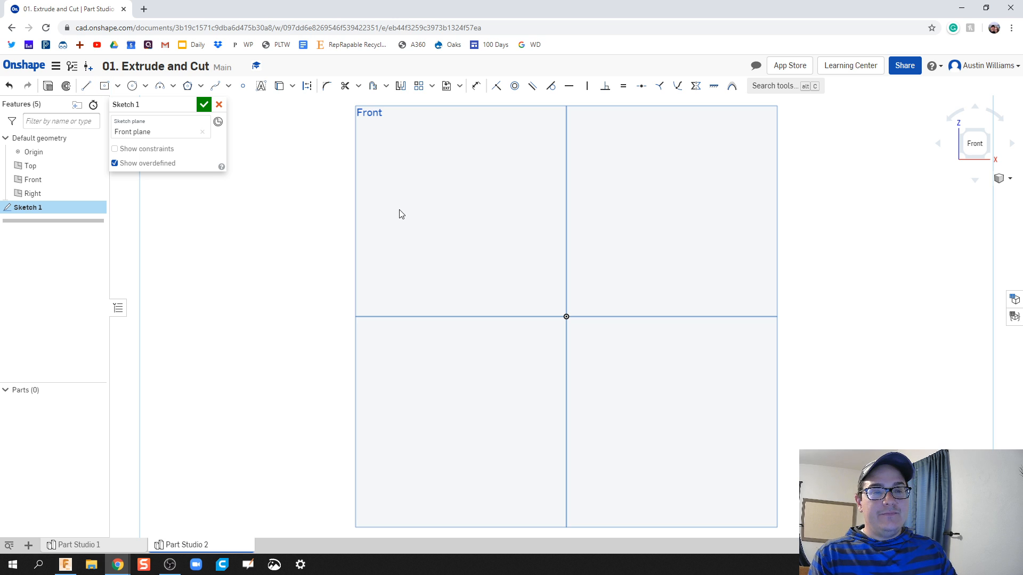
pyautogui.moveTo(616, 369)
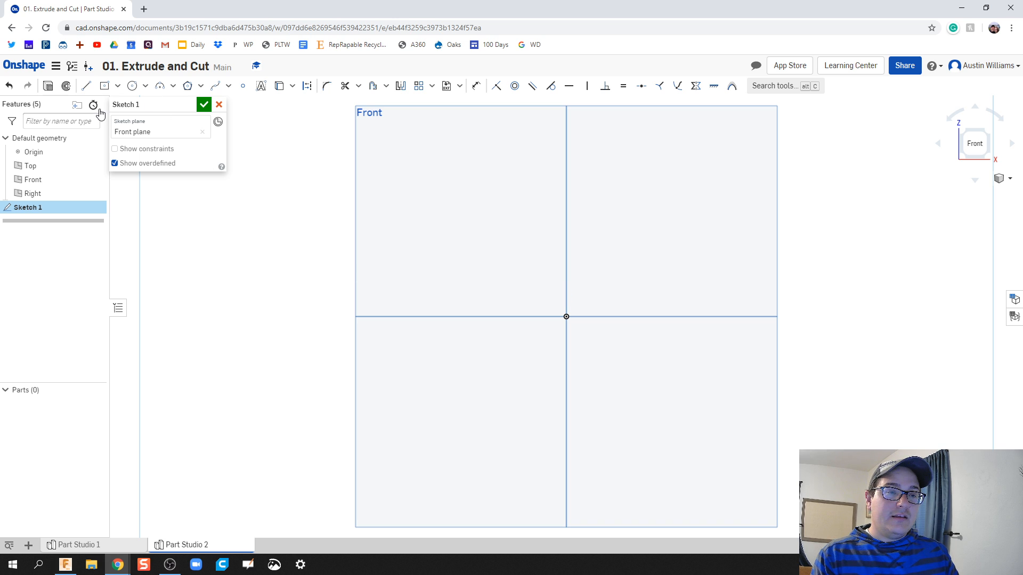
pyautogui.moveTo(574, 326)
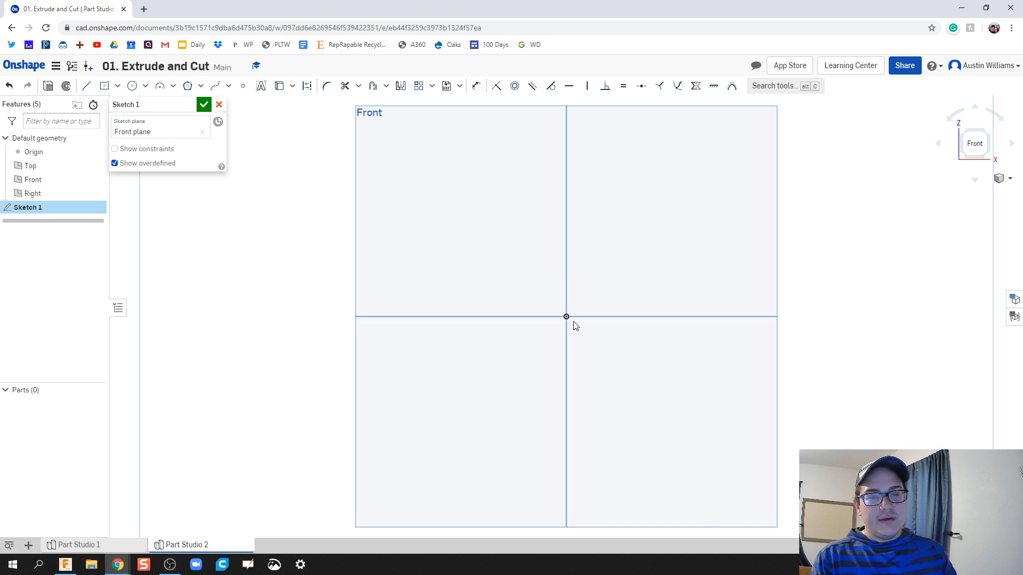
# - Draw a first rectangle from the origin, then switch to the Center point rectangle type
pyautogui.click(104, 85)
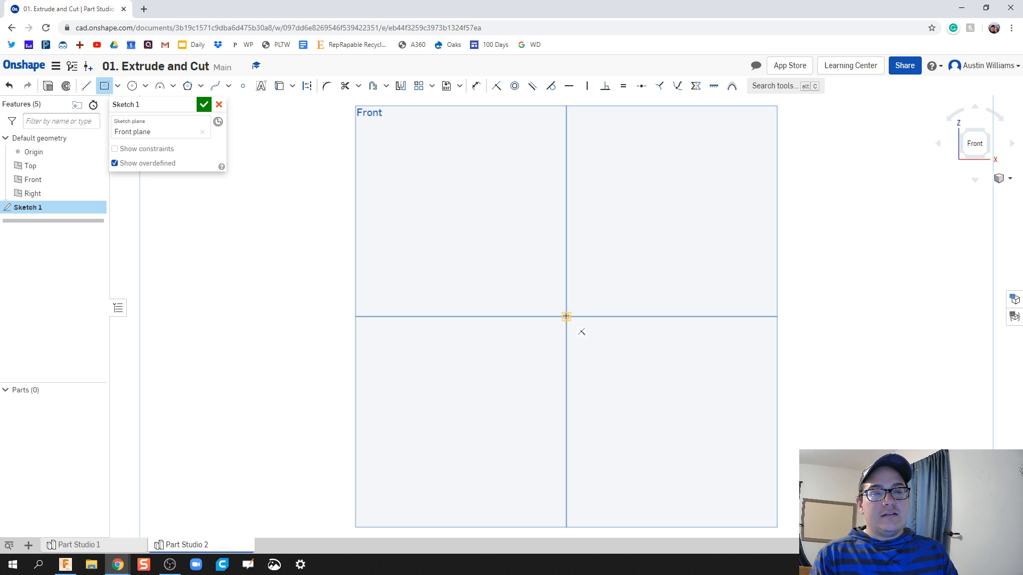
pyautogui.moveTo(565, 317); pyautogui.dragTo(679, 403)
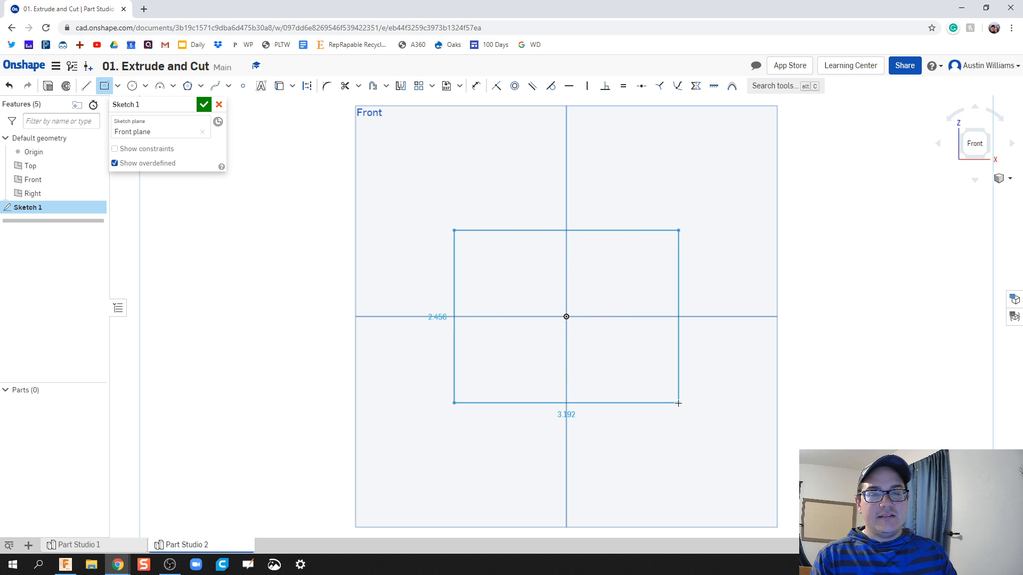
pyautogui.moveTo(679, 402); pyautogui.dragTo(685, 403)
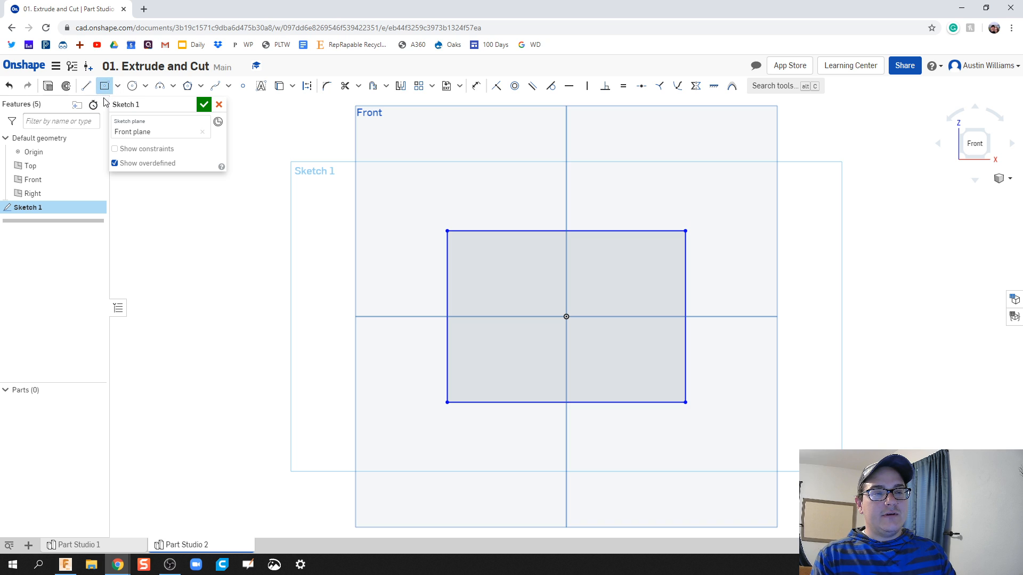
pyautogui.click(117, 85)
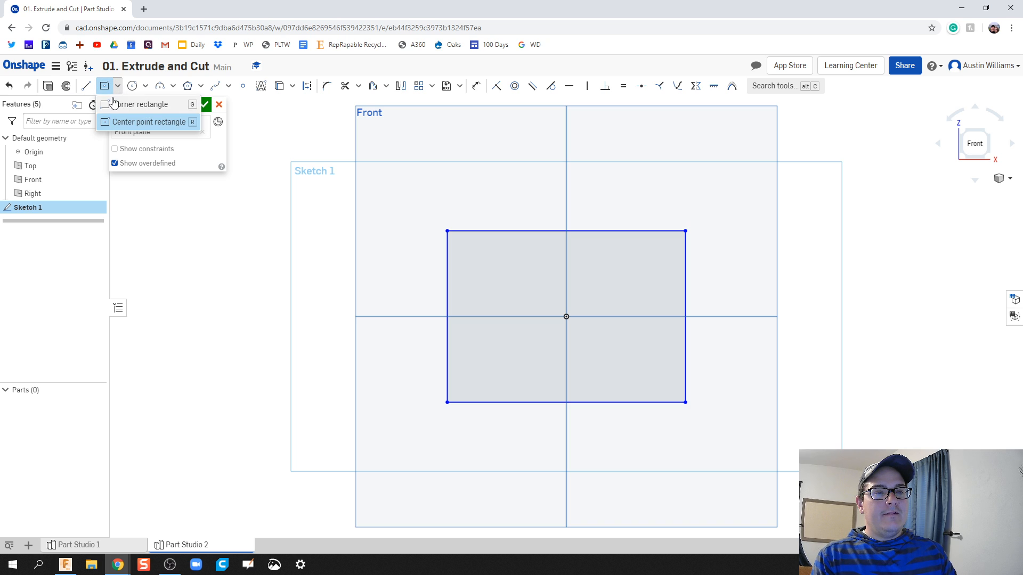
pyautogui.click(152, 121)
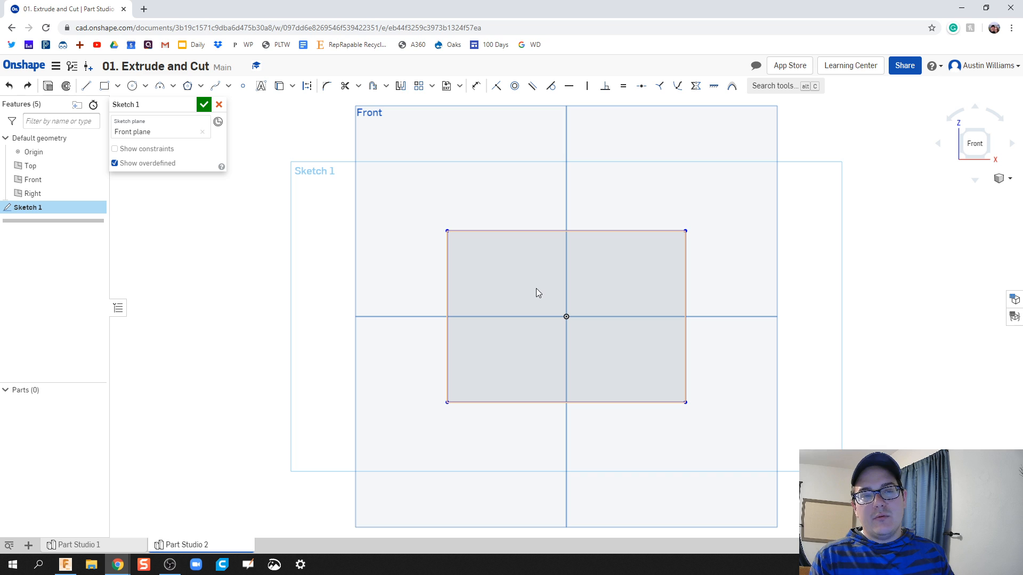
pyautogui.moveTo(507, 279)
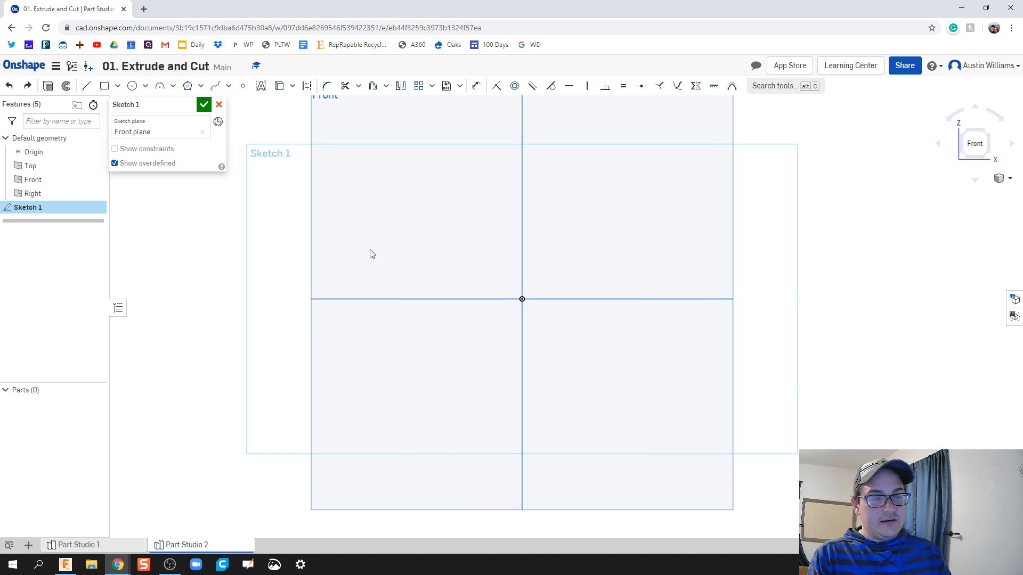
# - Draw a centre-point rectangle on the origin, about 2.74 by 2.78 inches
pyautogui.click(103, 85)
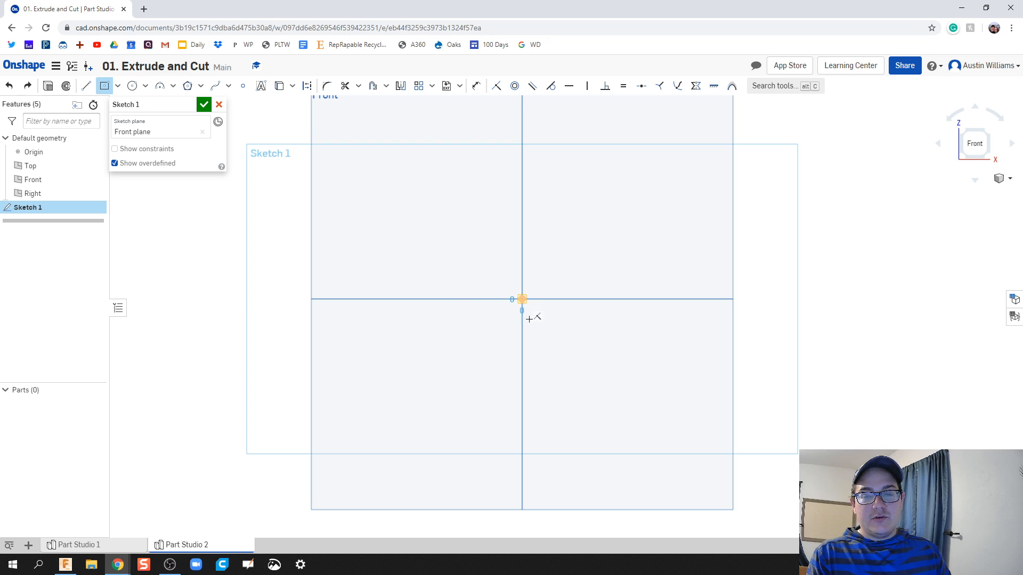
pyautogui.moveTo(522, 298); pyautogui.dragTo(634, 404)
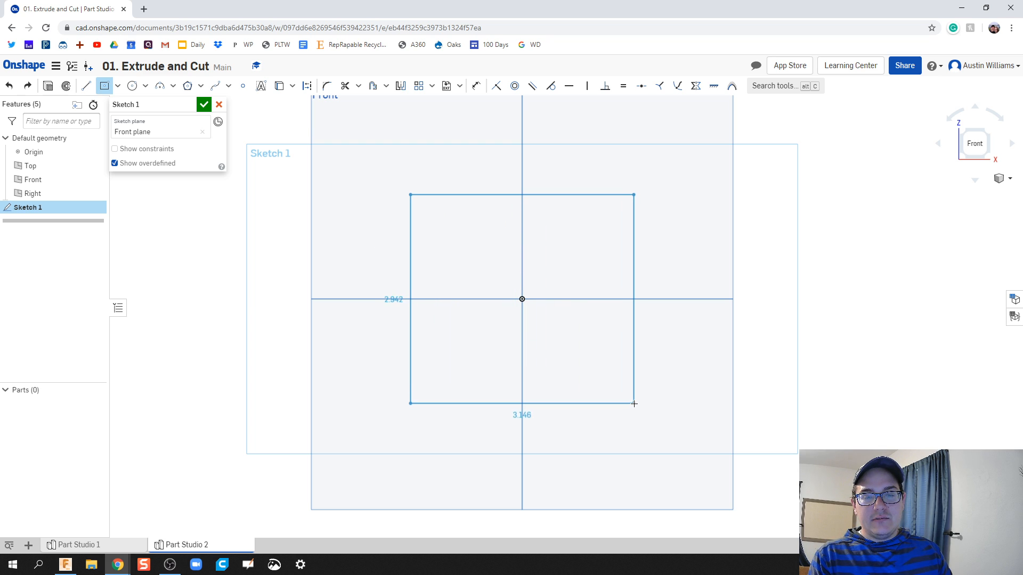
pyautogui.moveTo(634, 404); pyautogui.dragTo(619, 395)
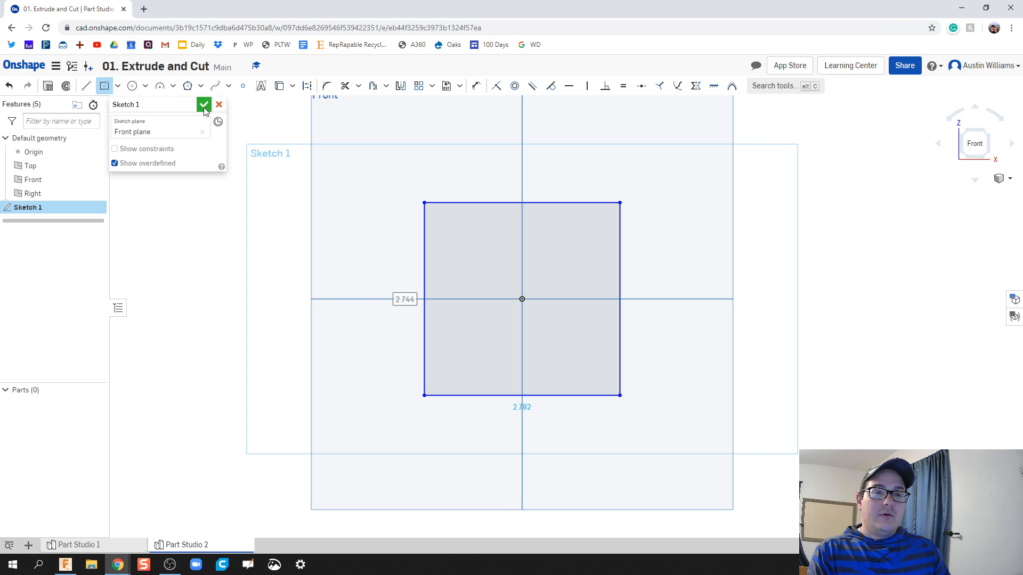
# - Accept Sketch 1 and start a new Extrude feature on it
pyautogui.click(205, 104)
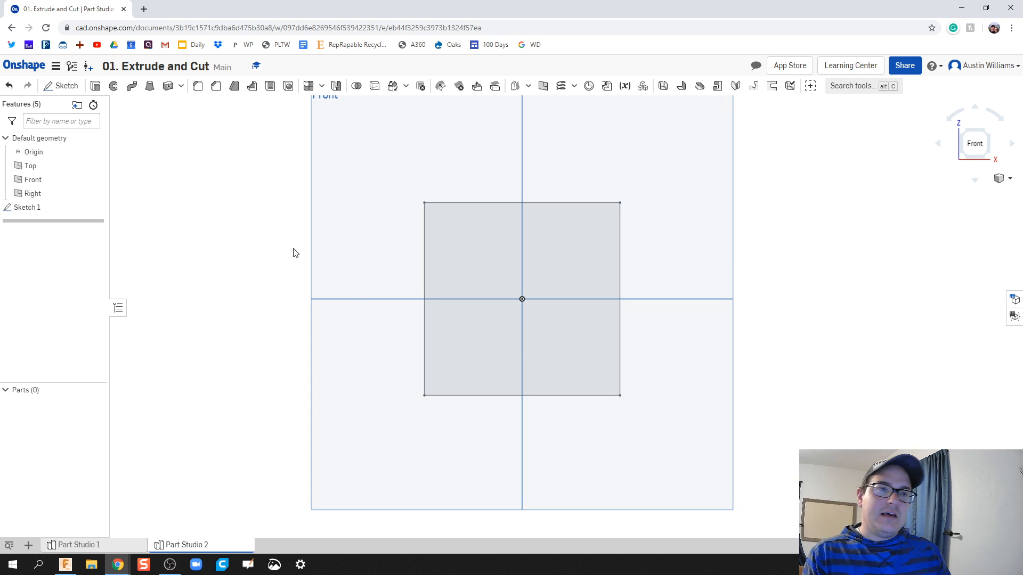
pyautogui.moveTo(95, 85)
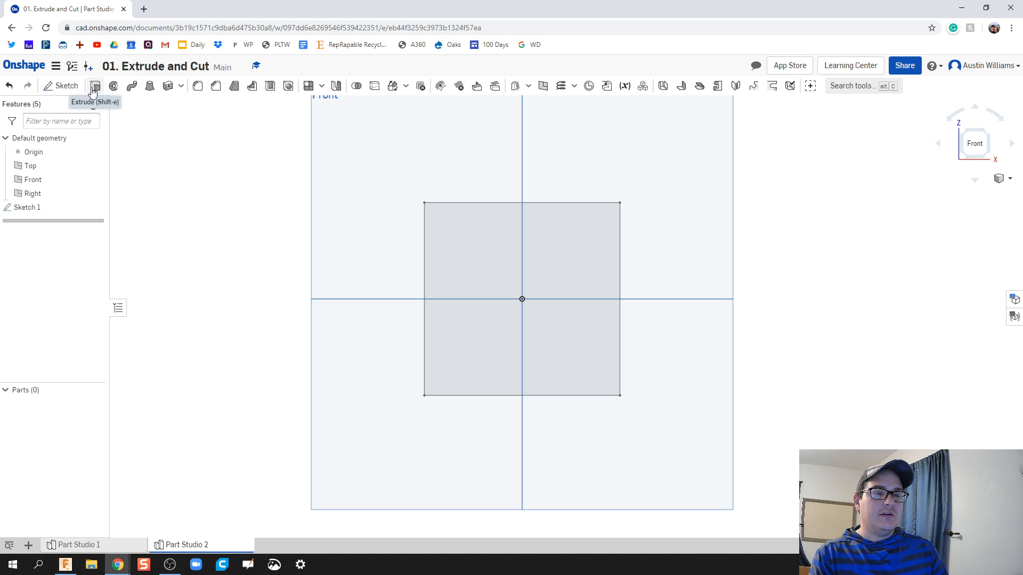
pyautogui.moveTo(95, 85)
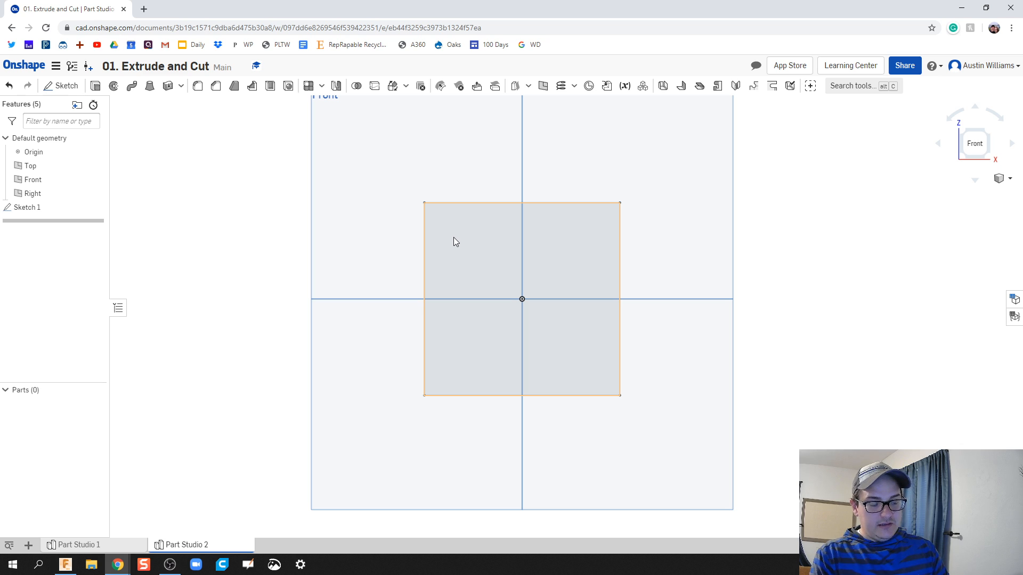
pyautogui.click(198, 85)
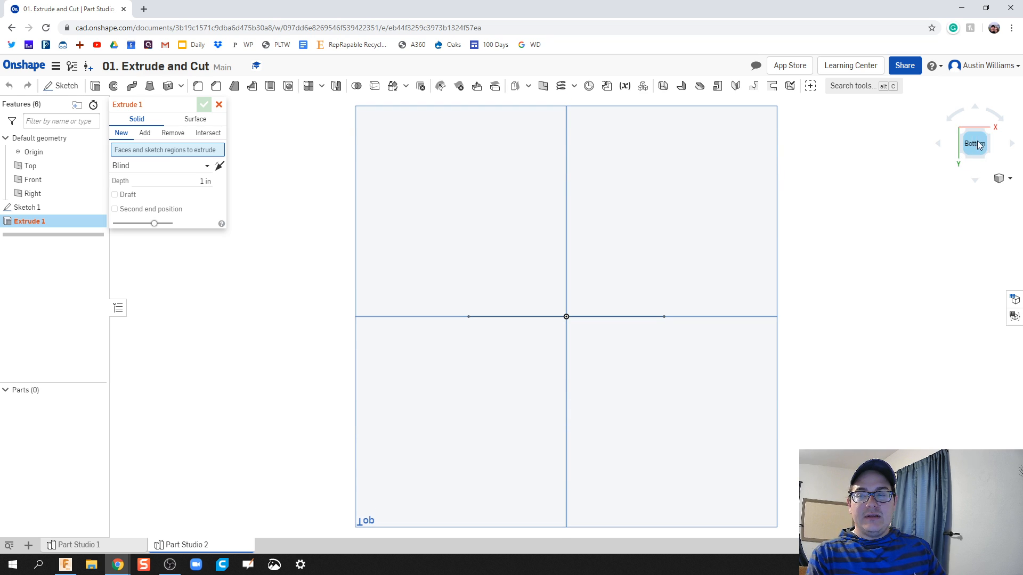
pyautogui.click(975, 144)
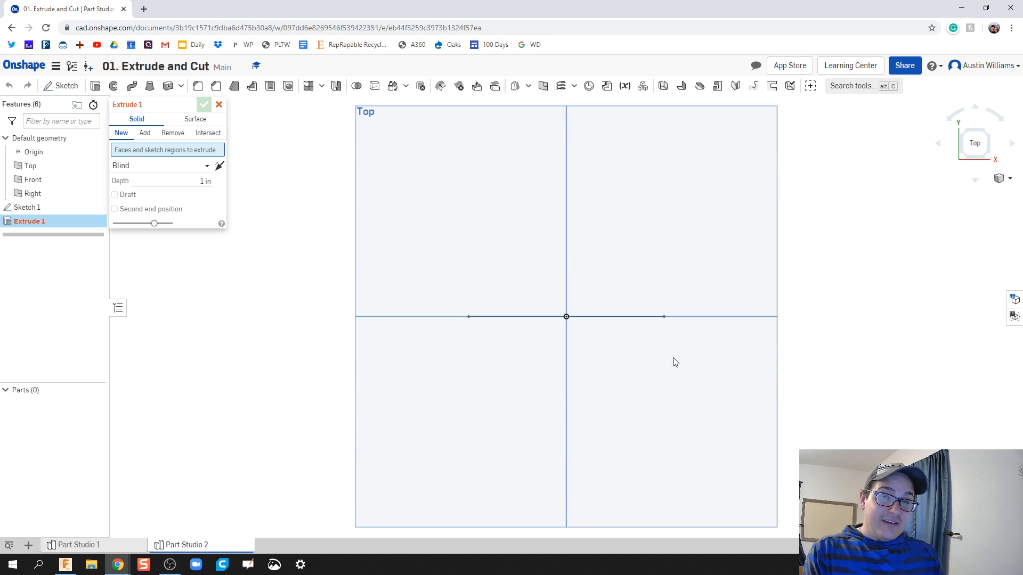
pyautogui.moveTo(666, 413)
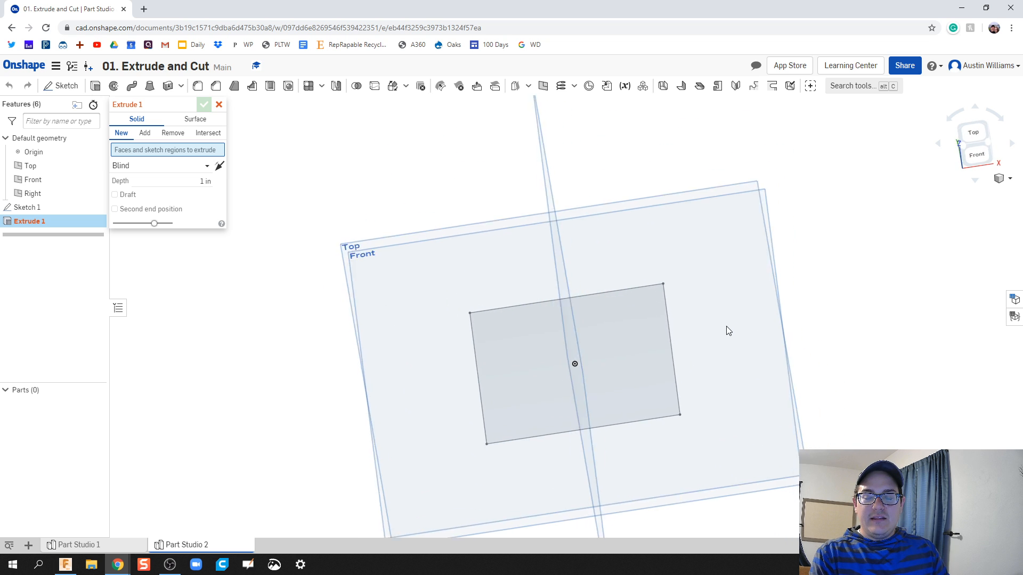
# - Orbit the view to see the rectangle among the three datum planes in 3D
pyautogui.moveTo(729, 330); pyautogui.dragTo(673, 297)
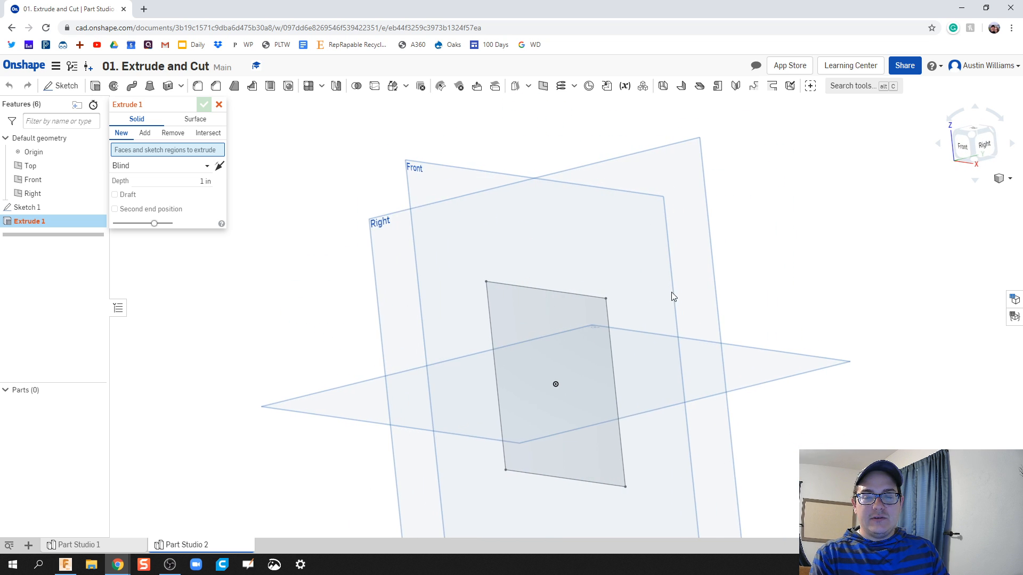
pyautogui.moveTo(674, 297); pyautogui.dragTo(650, 352)
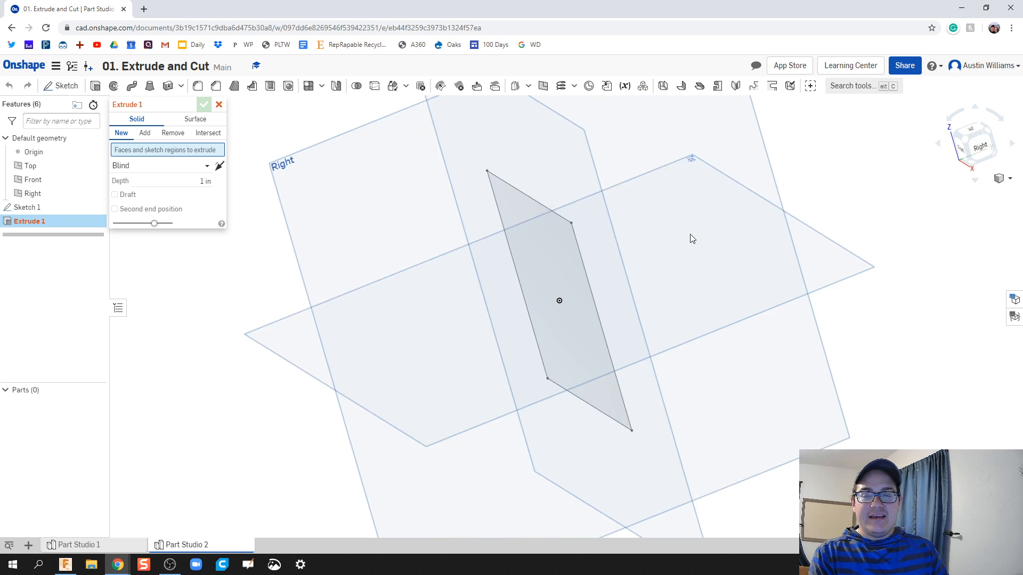
pyautogui.moveTo(692, 238); pyautogui.dragTo(725, 253)
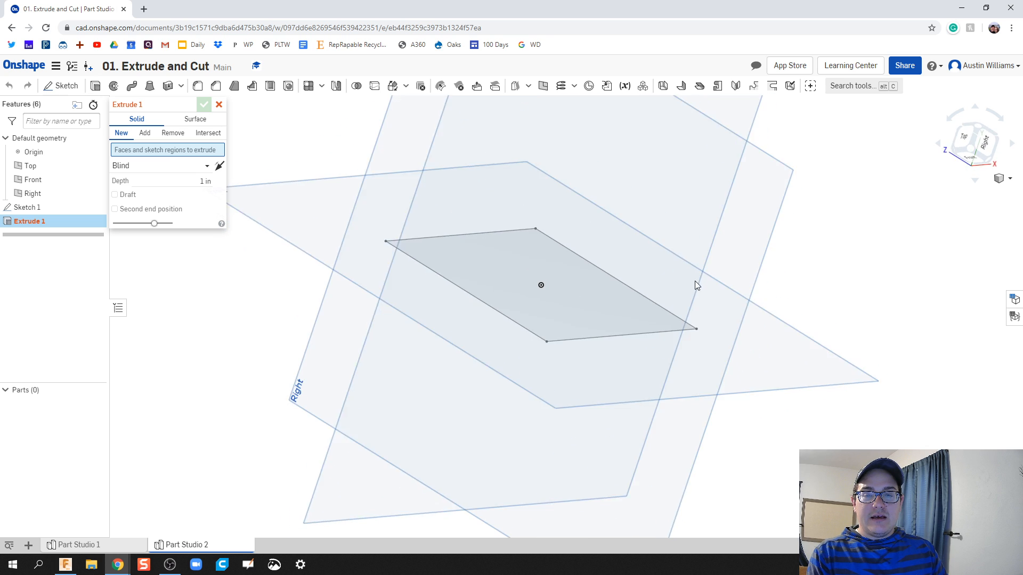
pyautogui.moveTo(696, 286); pyautogui.dragTo(746, 292)
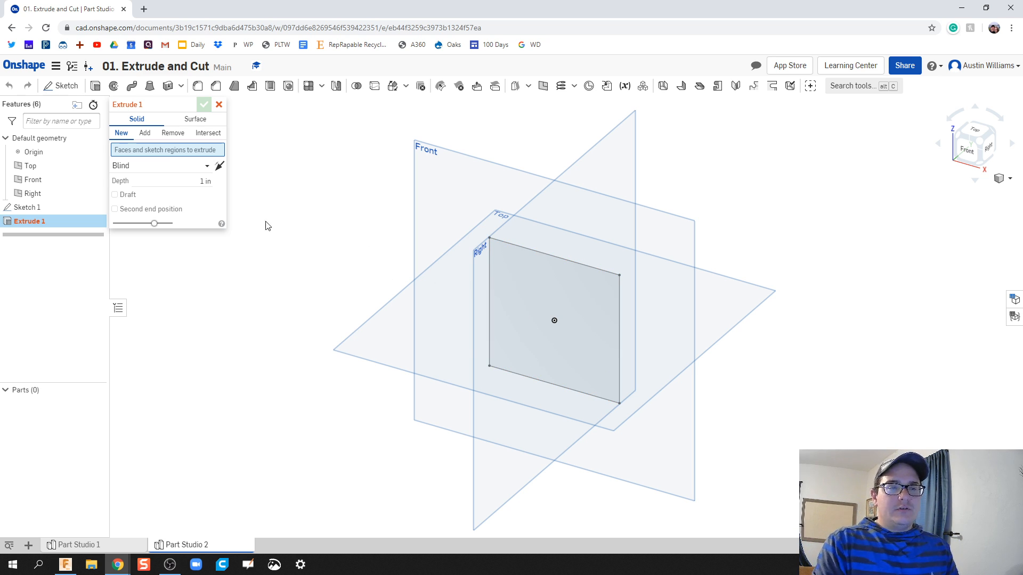
pyautogui.moveTo(265, 189)
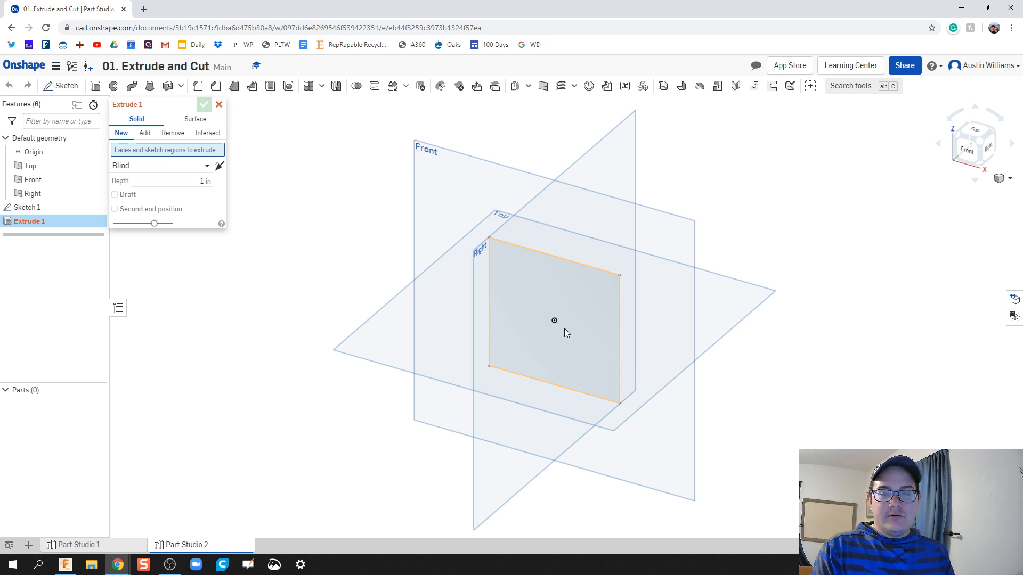
# - Extrude the rectangle about 3 in toward the front and accept Extrude 1 as the box
pyautogui.click(554, 320)
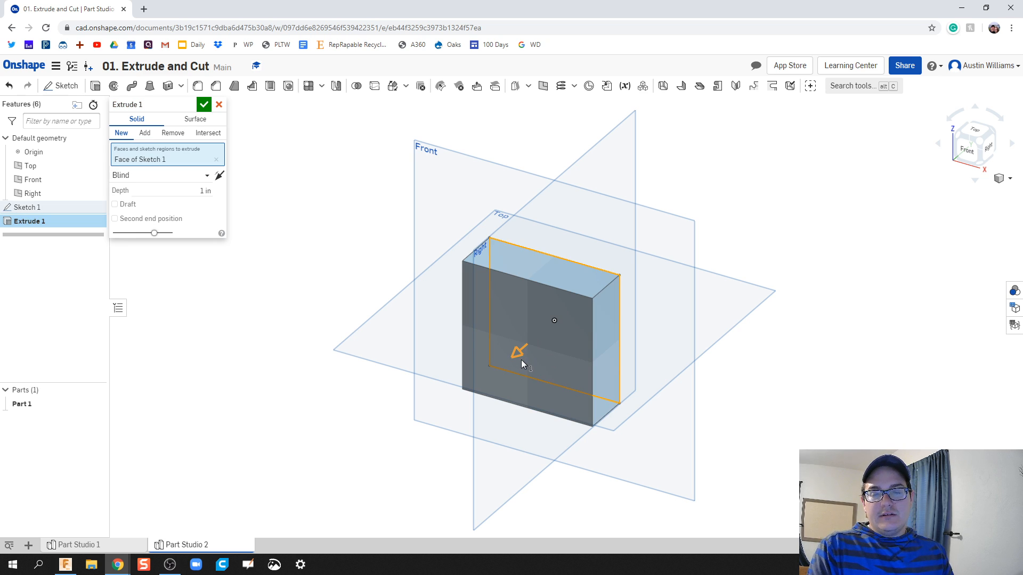
pyautogui.moveTo(518, 350); pyautogui.dragTo(480, 379)
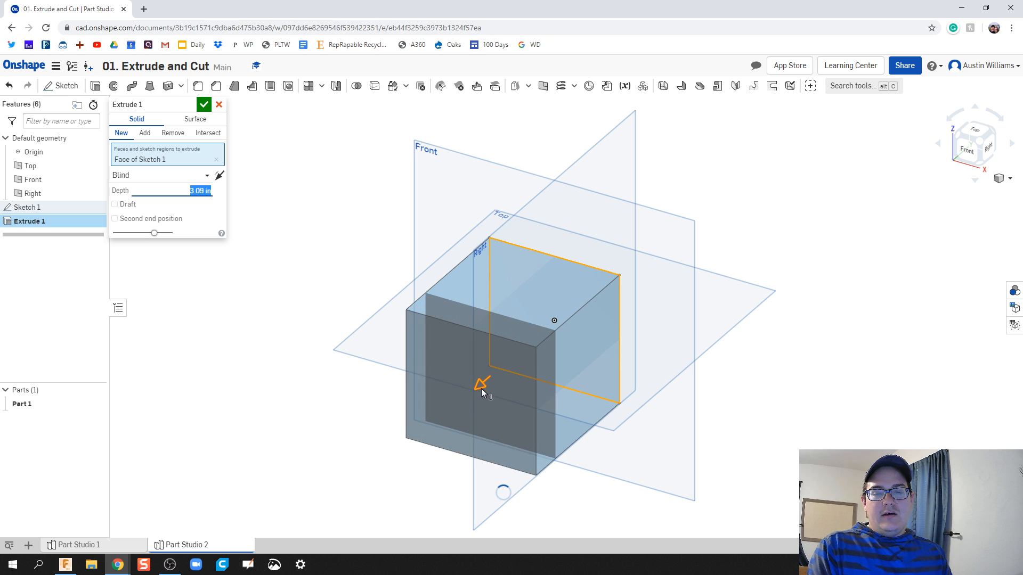
pyautogui.moveTo(482, 383); pyautogui.dragTo(470, 395)
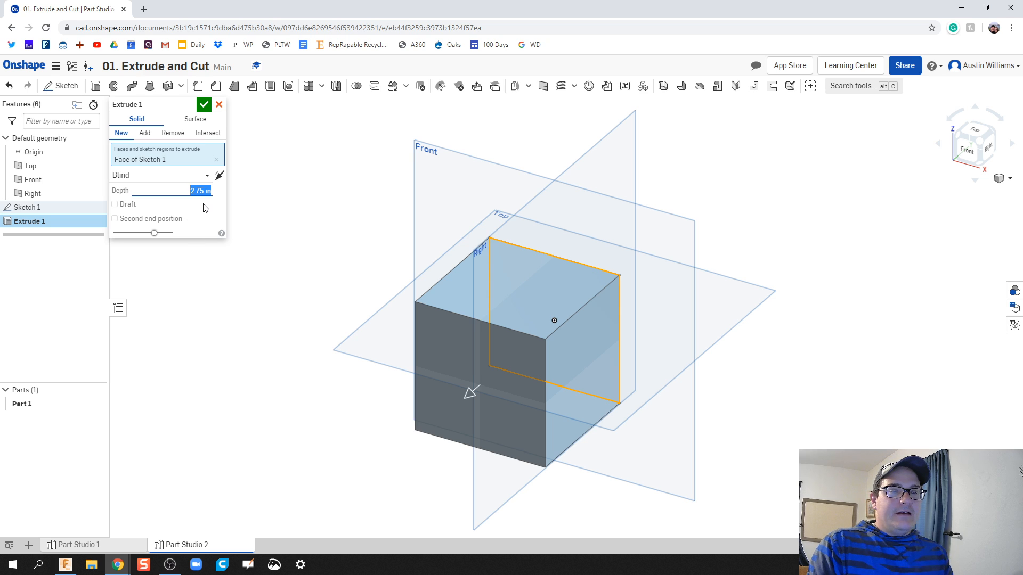
pyautogui.moveTo(255, 280)
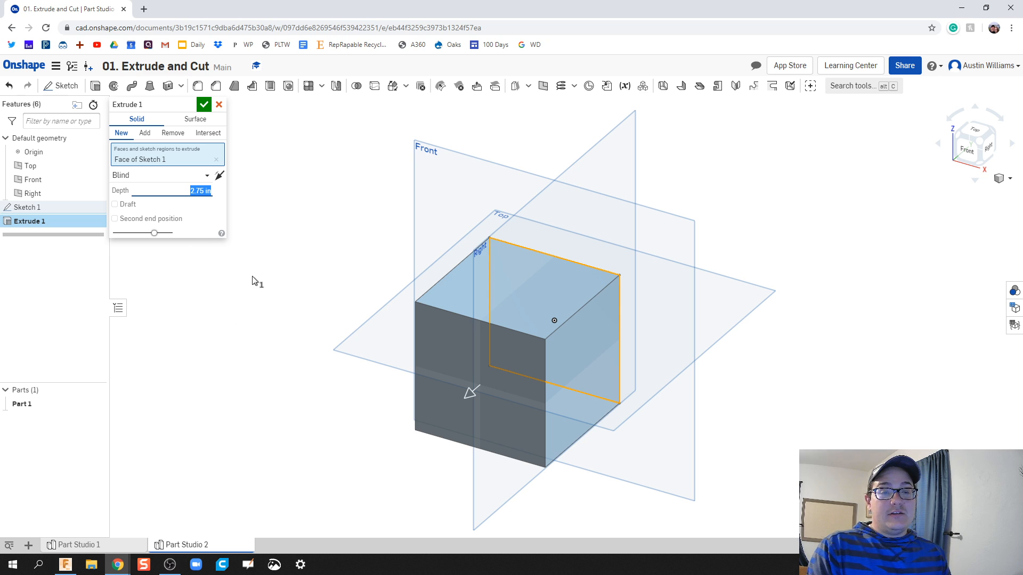
pyautogui.moveTo(153, 234)
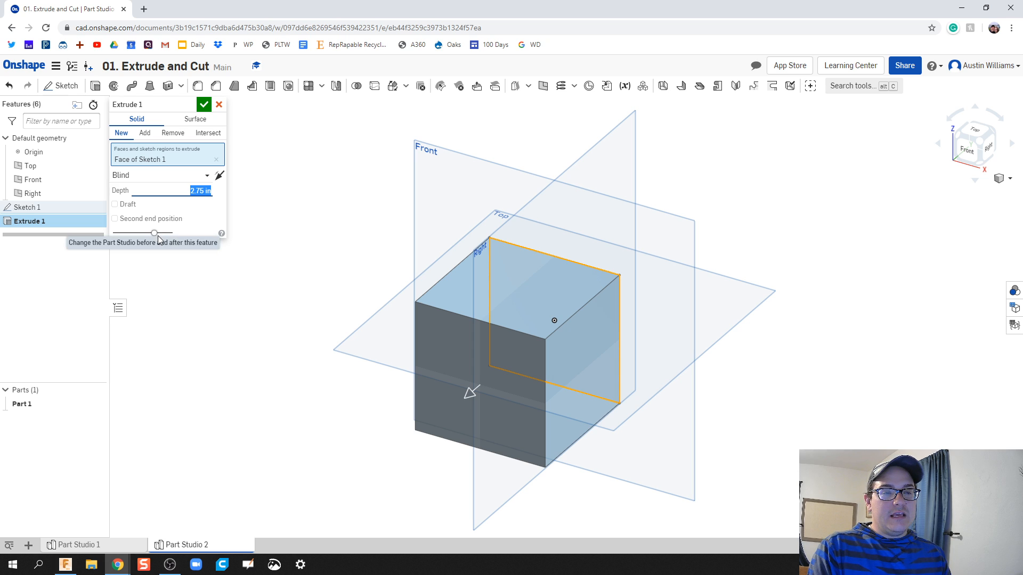
pyautogui.moveTo(450, 388)
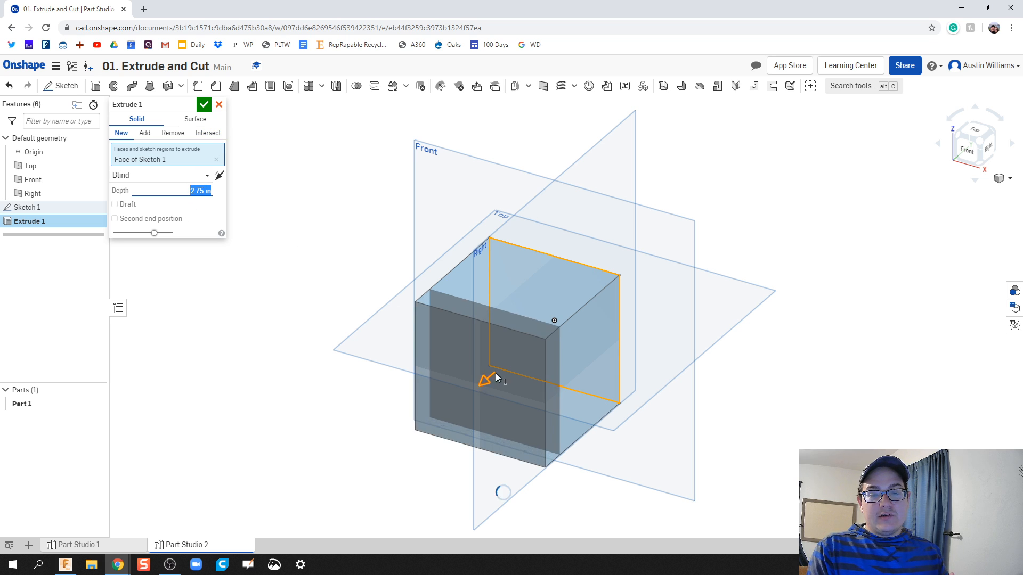
pyautogui.moveTo(485, 380); pyautogui.dragTo(597, 283)
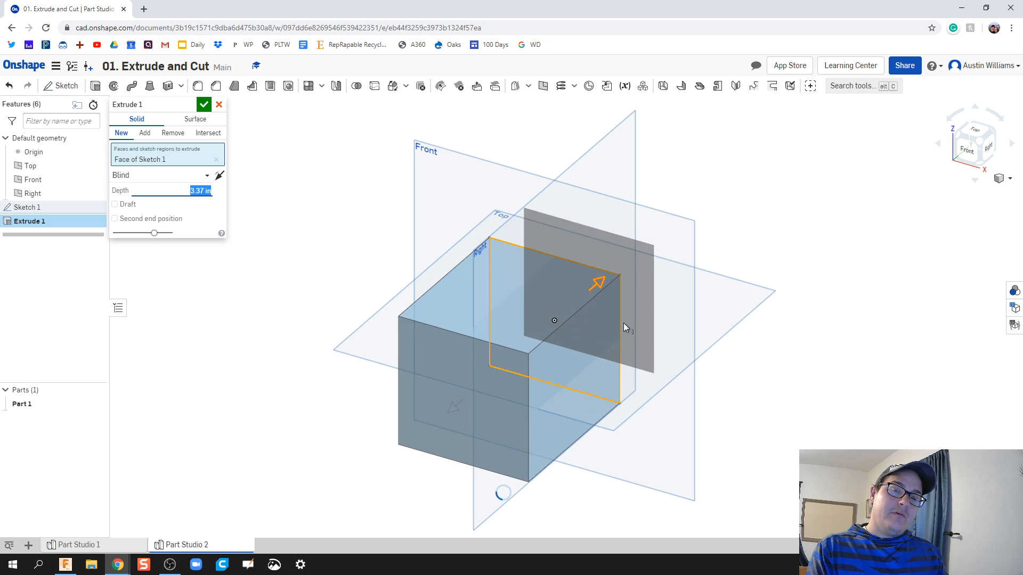
pyautogui.moveTo(597, 282); pyautogui.dragTo(473, 387)
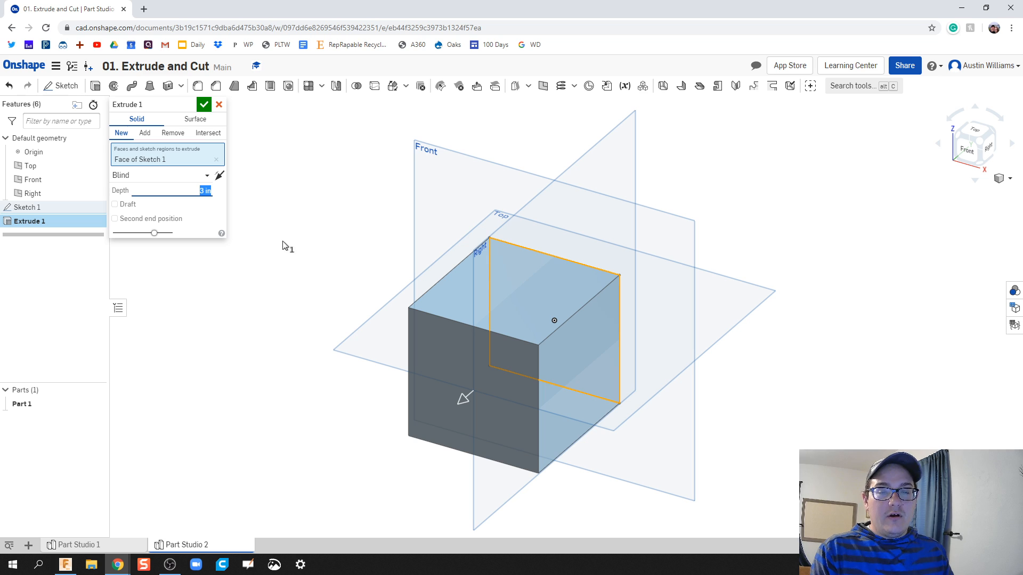
pyautogui.click(204, 105)
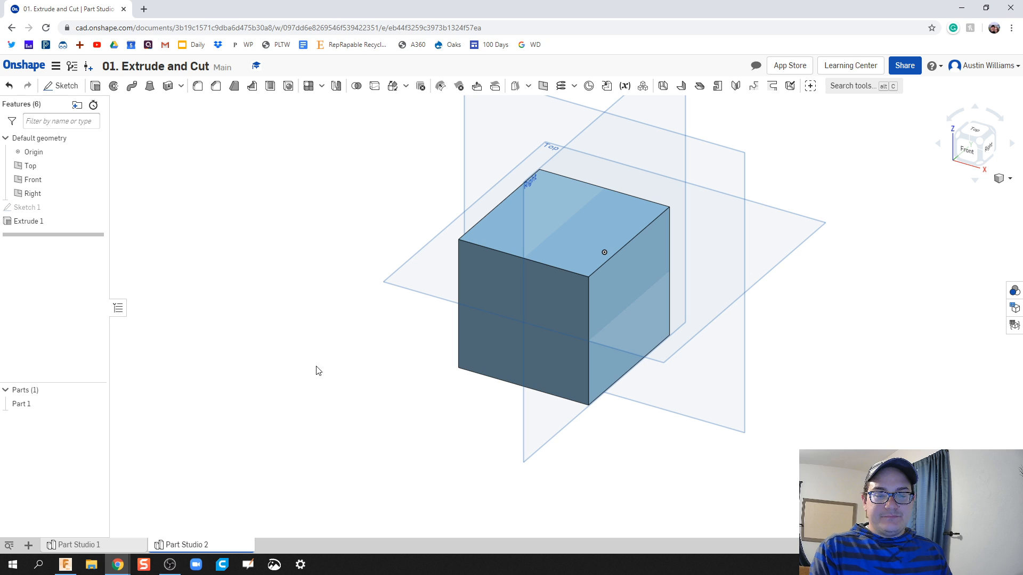
pyautogui.moveTo(176, 214)
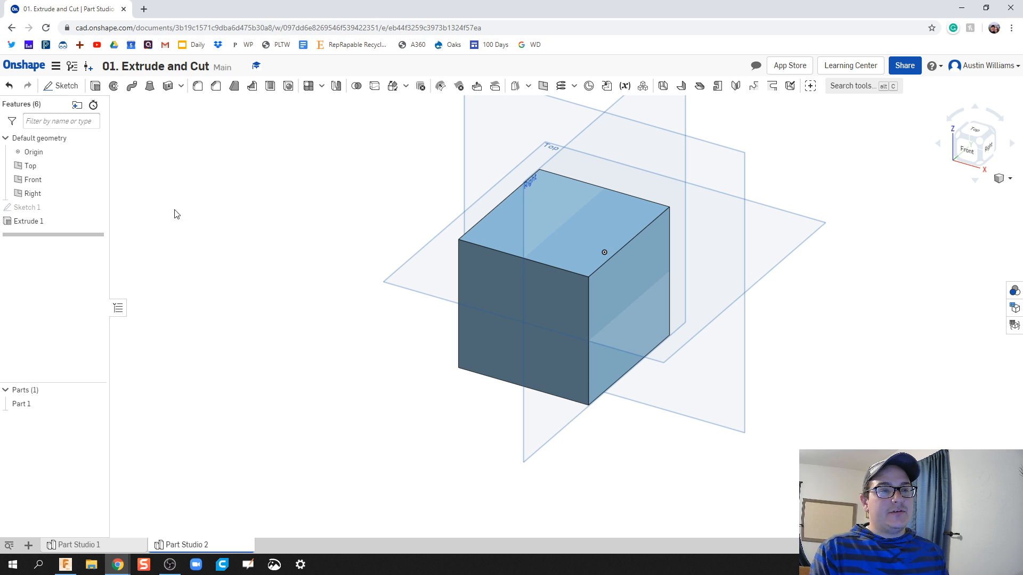
pyautogui.moveTo(65, 85)
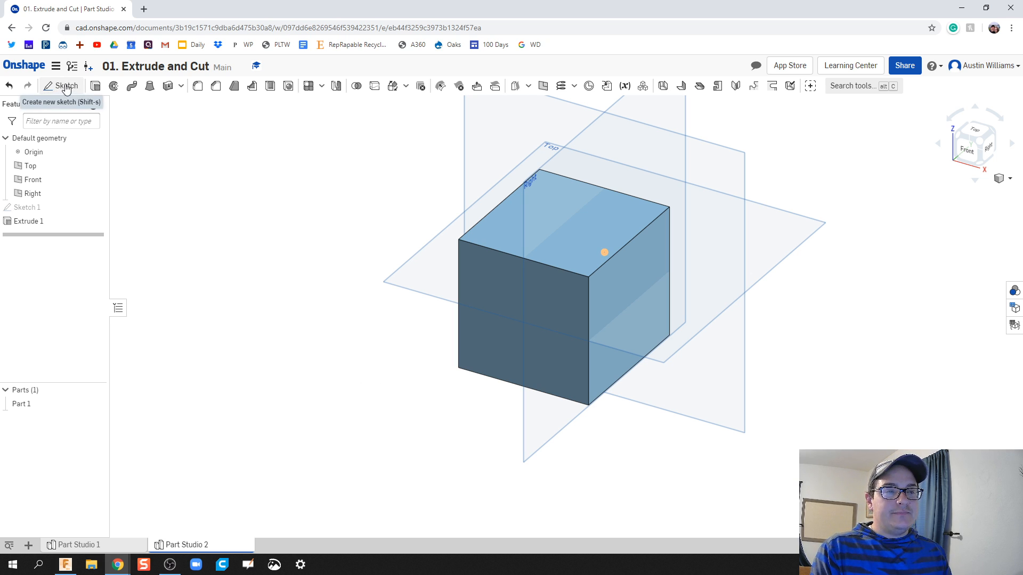
# - Sketch a centred circle filling the cube's front face and accept it as Sketch 2
pyautogui.click(66, 85)
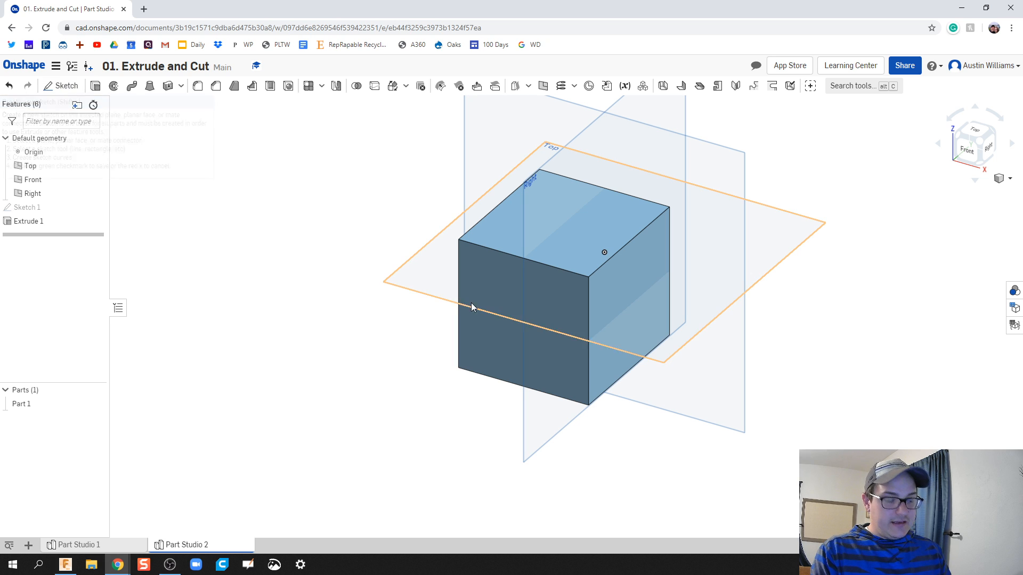
pyautogui.click(61, 85)
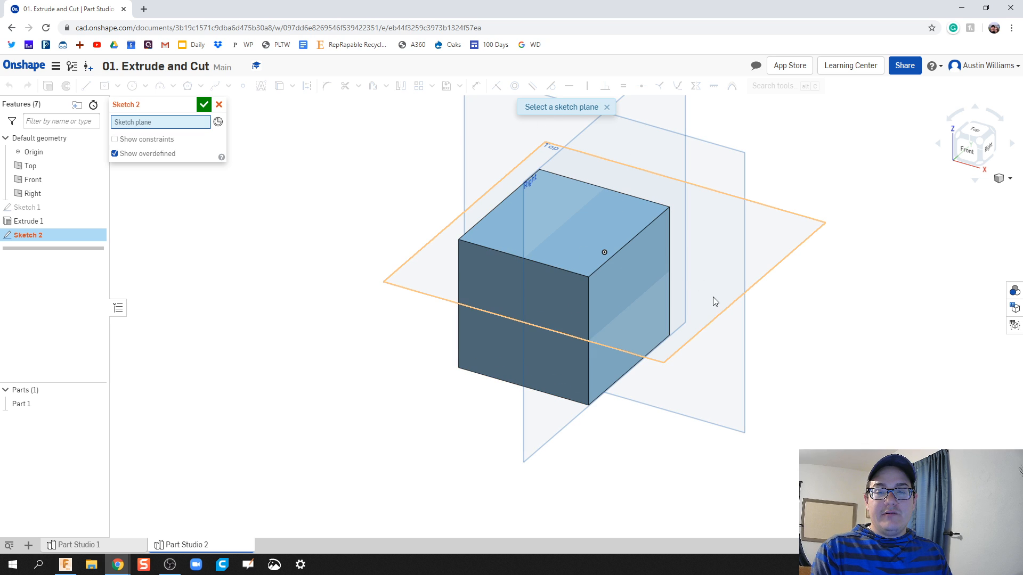
pyautogui.click(522, 320)
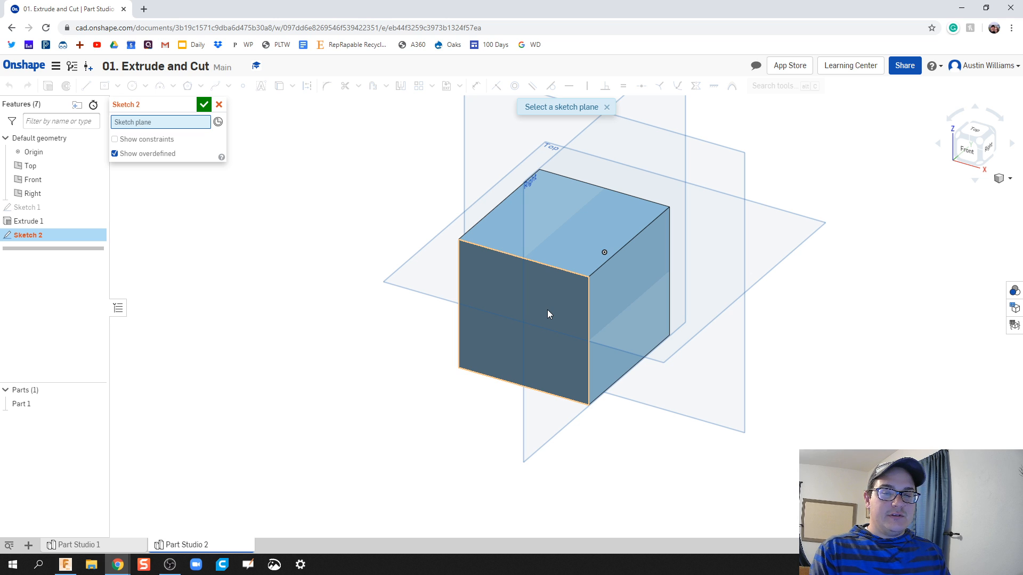
pyautogui.click(522, 319)
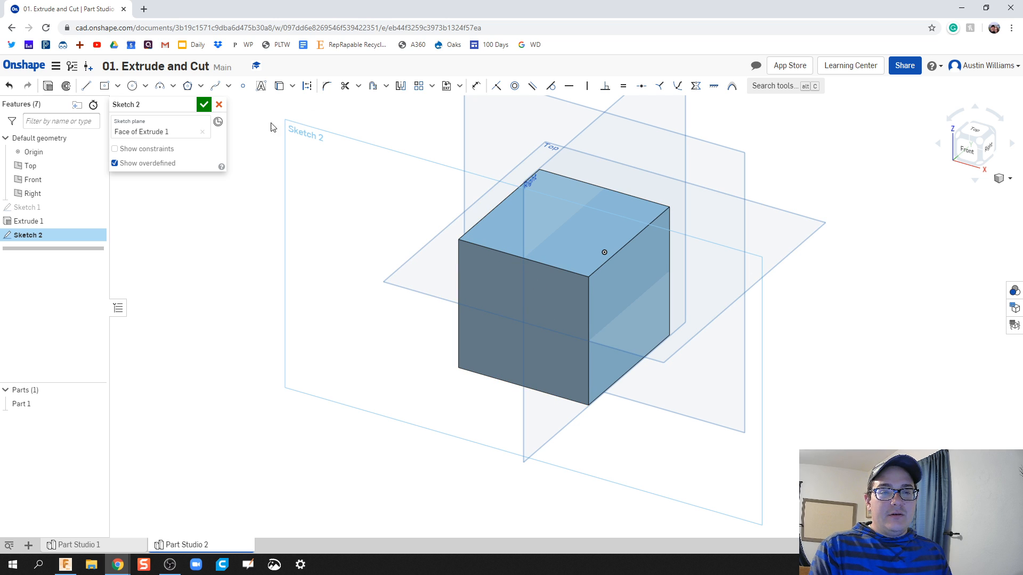
pyautogui.moveTo(298, 128)
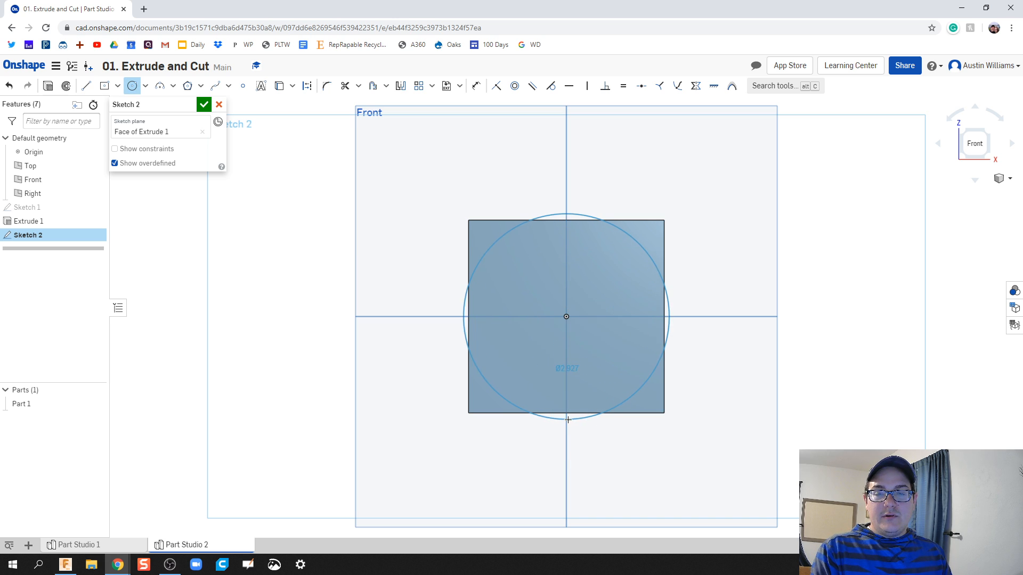
pyautogui.moveTo(566, 420); pyautogui.dragTo(617, 356)
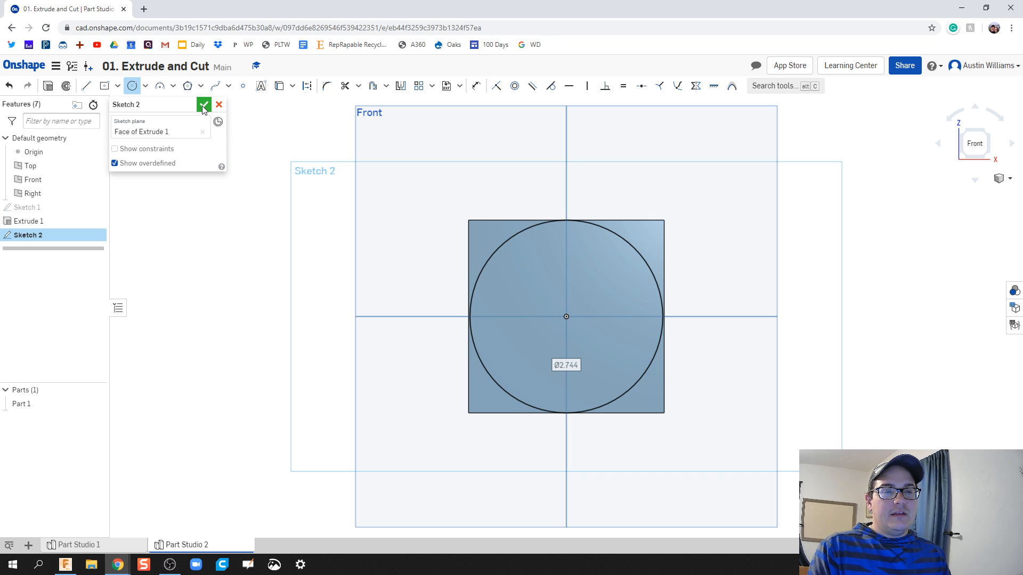
pyautogui.click(203, 104)
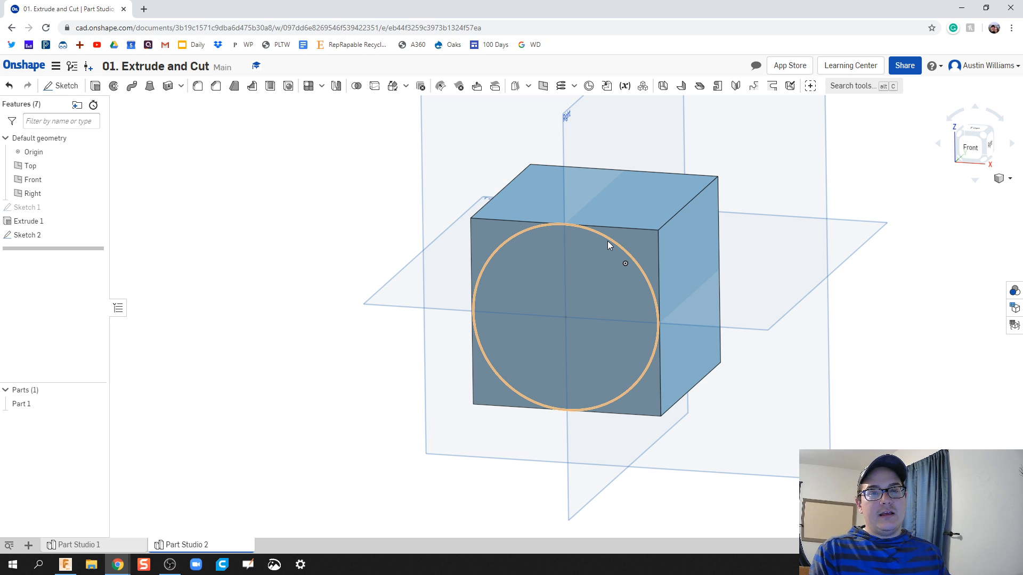
pyautogui.click(95, 85)
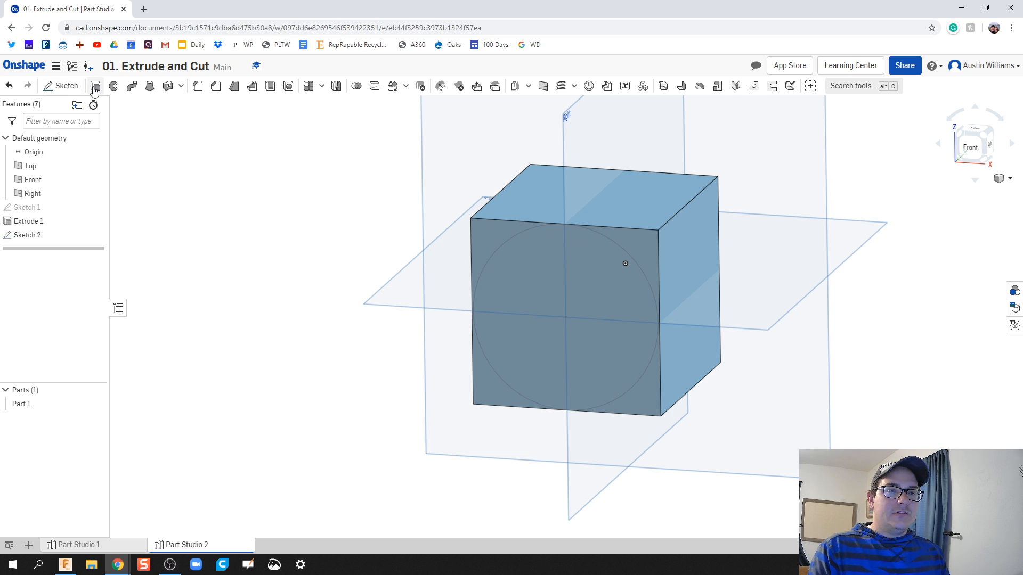
pyautogui.click(94, 85)
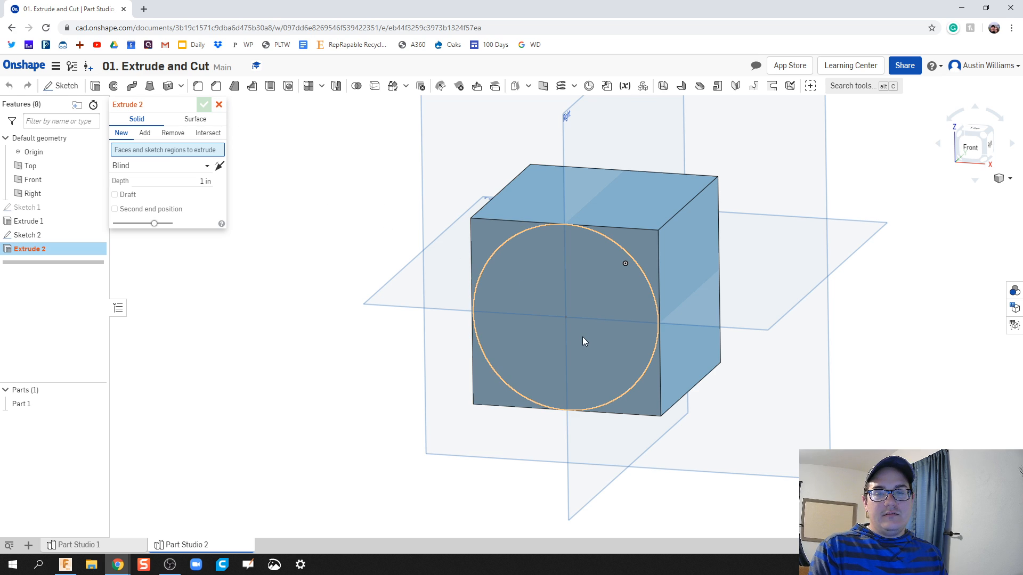
pyautogui.click(220, 104)
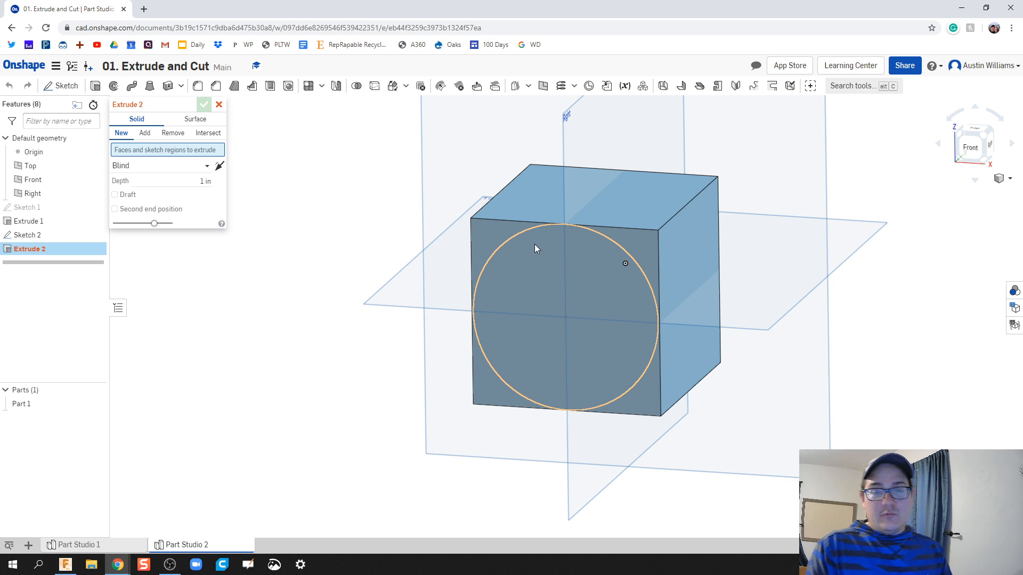
pyautogui.click(528, 249)
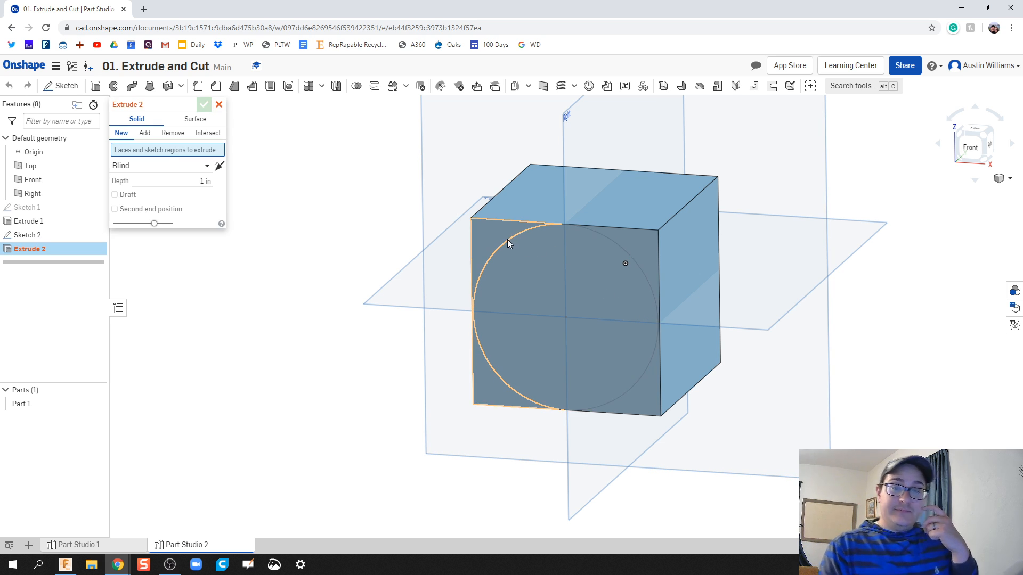
pyautogui.click(144, 132)
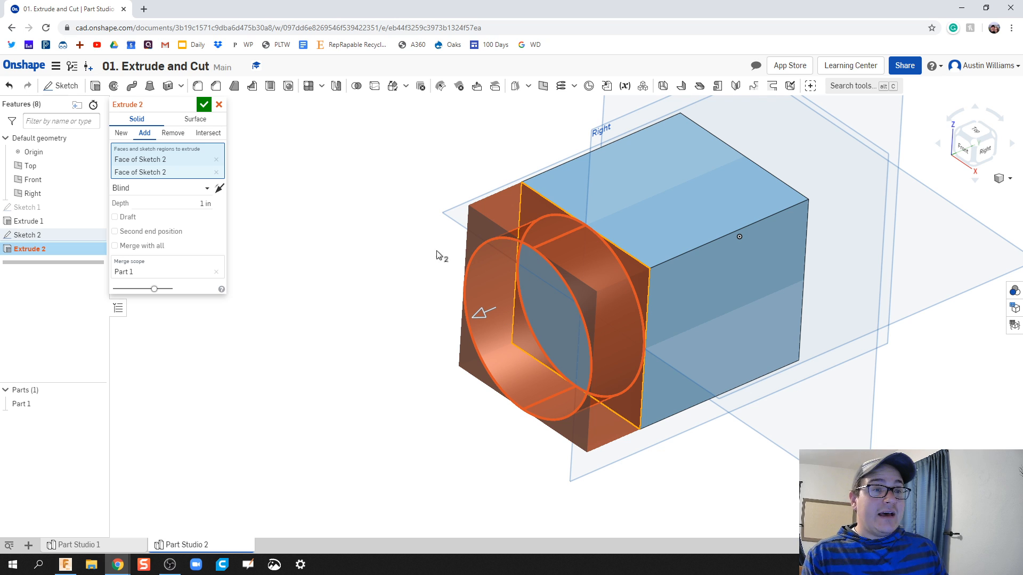
pyautogui.moveTo(282, 199)
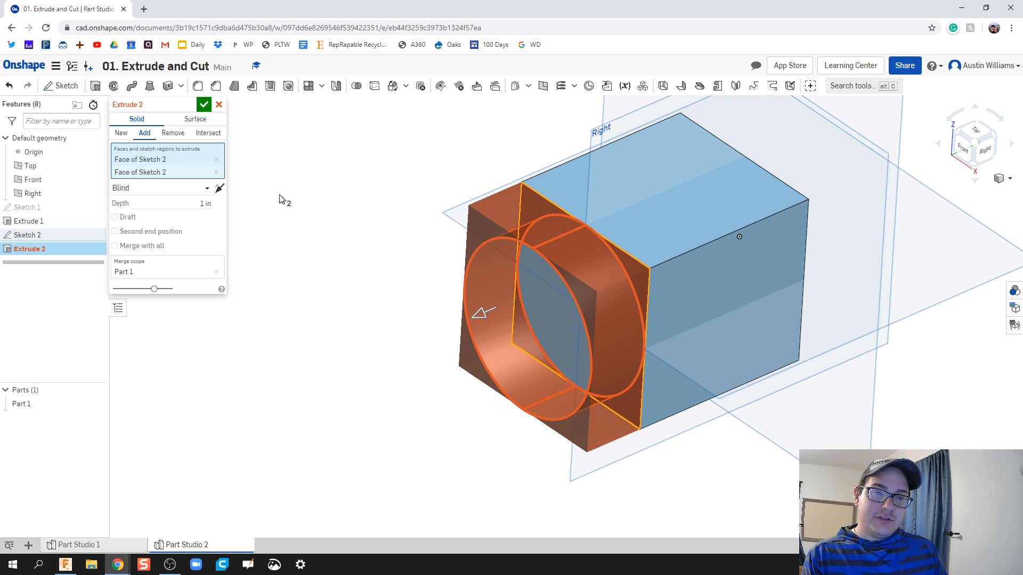
pyautogui.moveTo(146, 148)
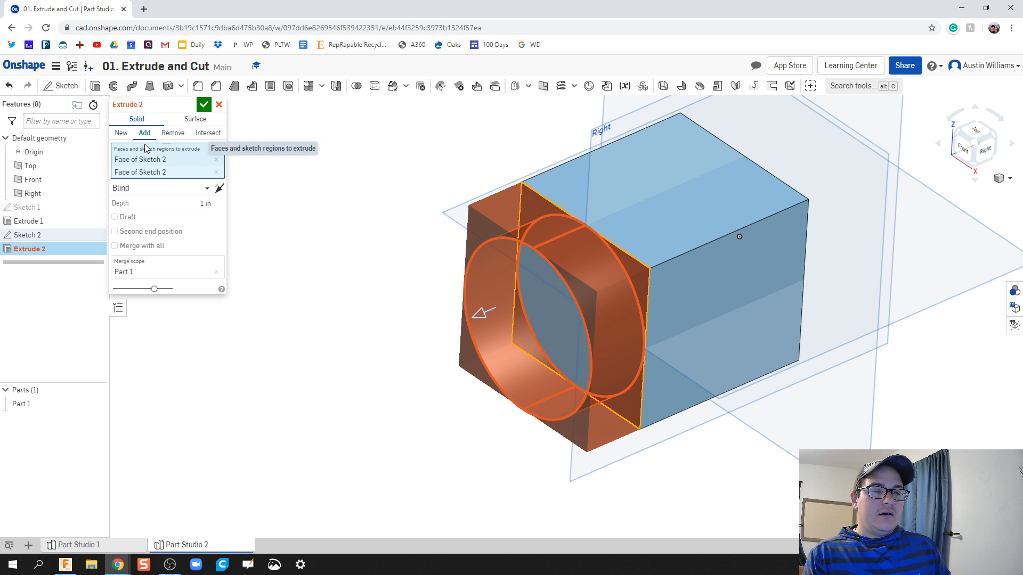
pyautogui.moveTo(126, 151)
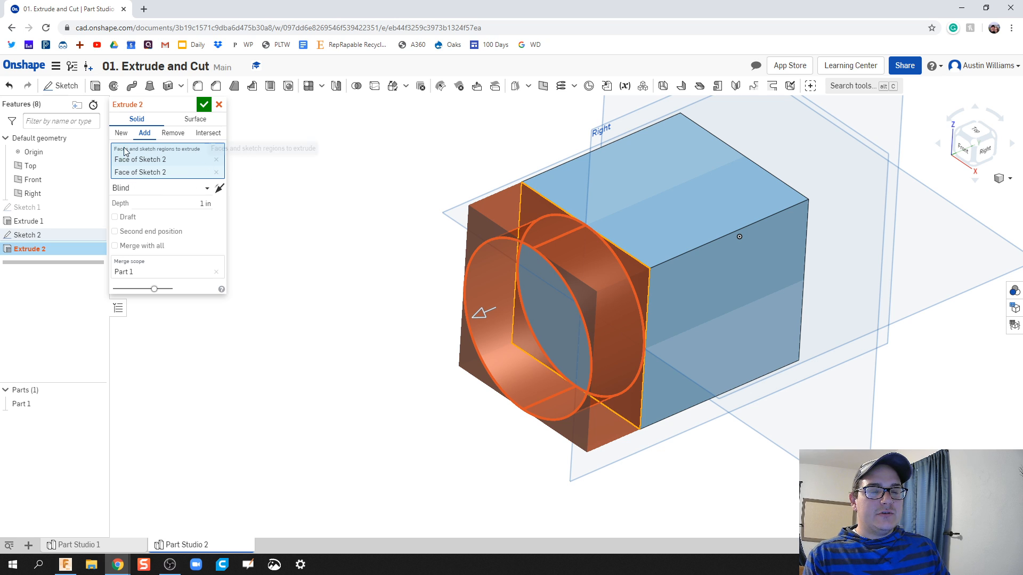
pyautogui.click(216, 172)
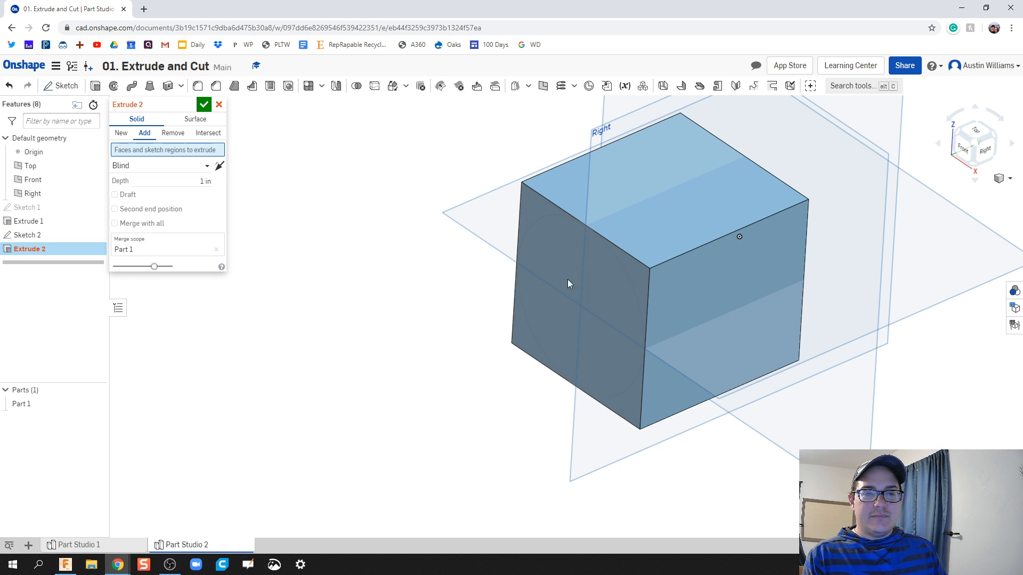
pyautogui.click(532, 215)
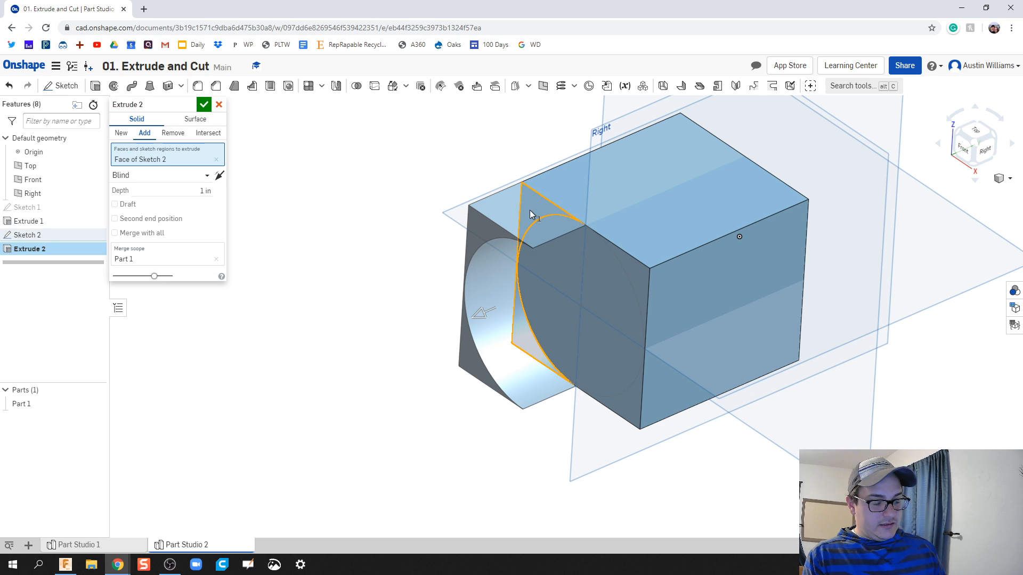
pyautogui.rightClick(511, 221)
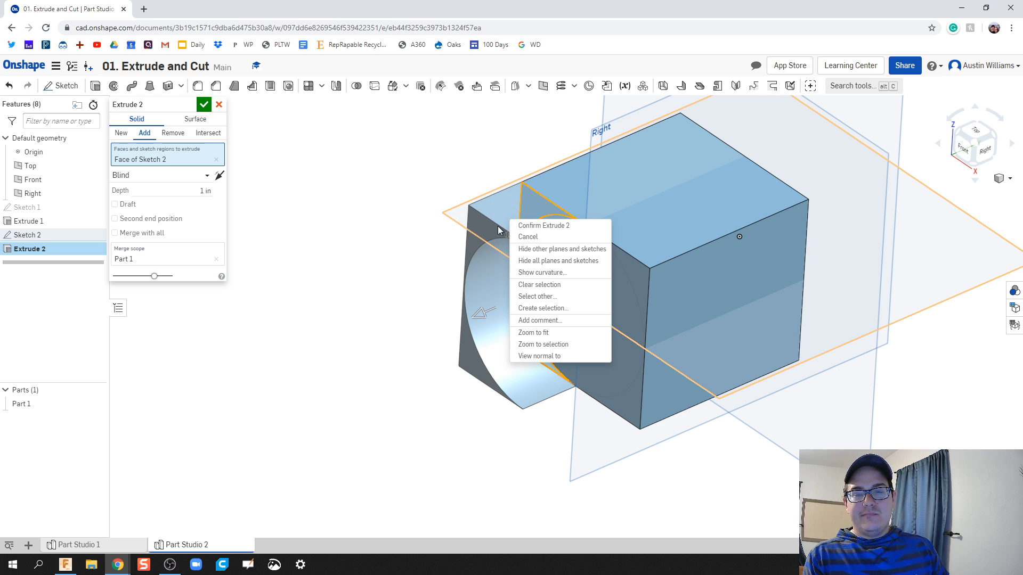
pyautogui.click(528, 236)
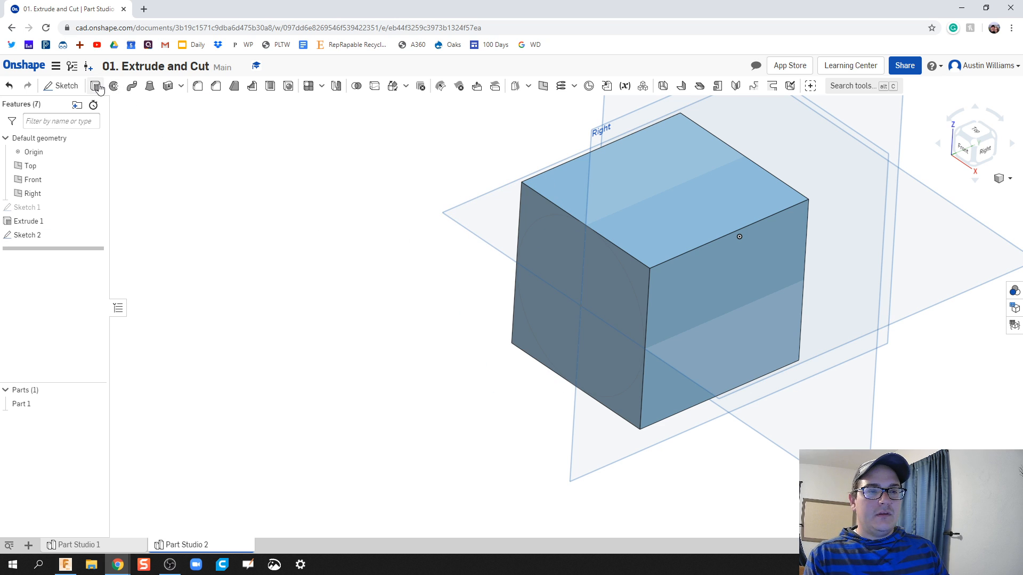
# - Extrude the circle 2.25 in as a cylinder boss added to Part 1
pyautogui.click(95, 86)
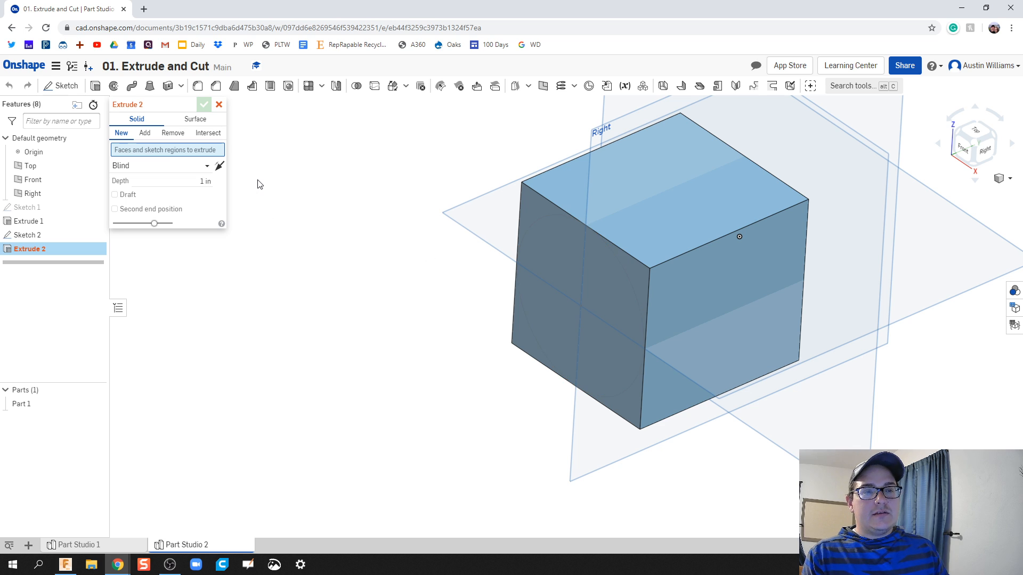
pyautogui.moveTo(362, 235)
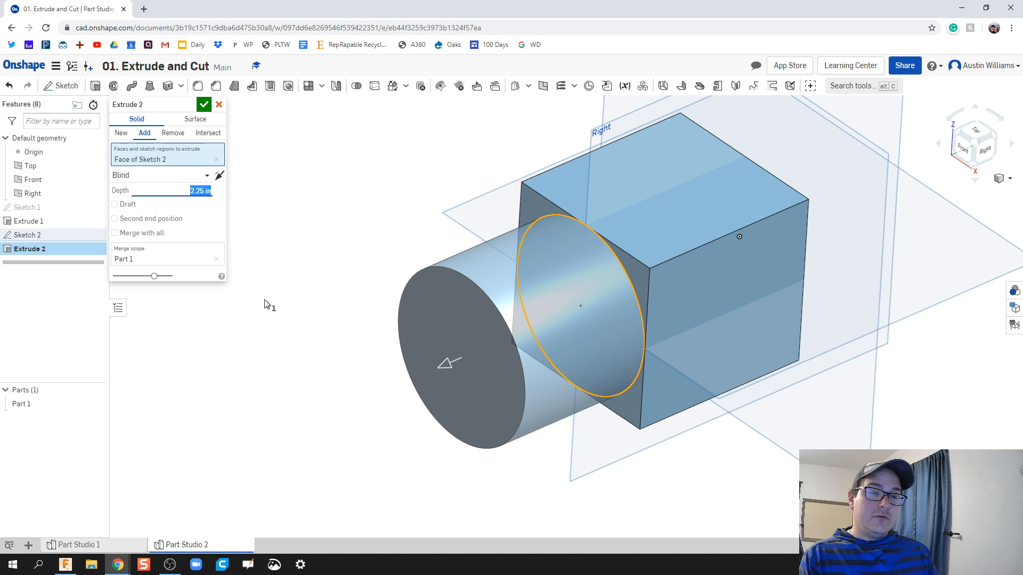
pyautogui.moveTo(233, 189)
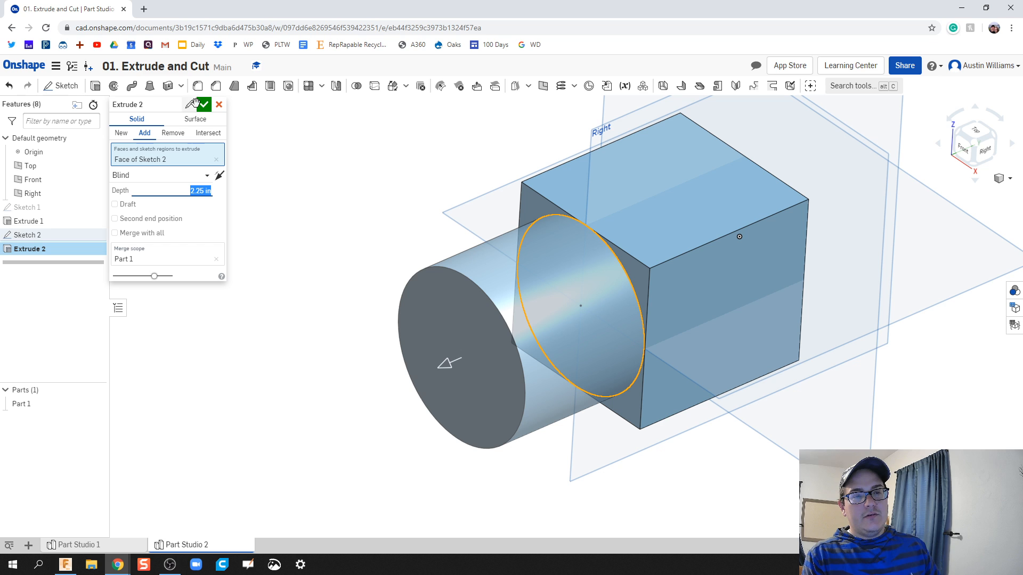
pyautogui.click(208, 103)
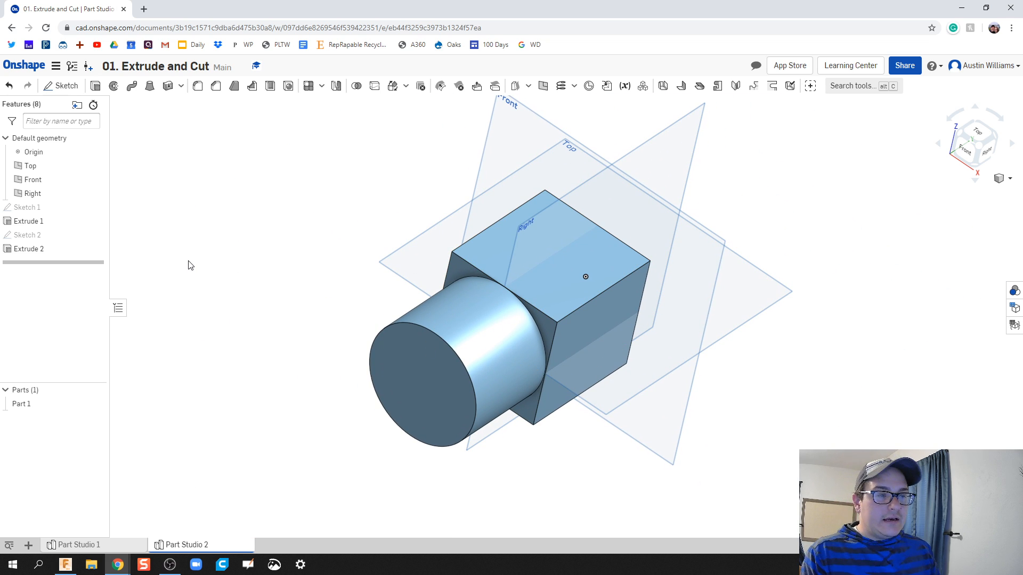
pyautogui.moveTo(95, 167)
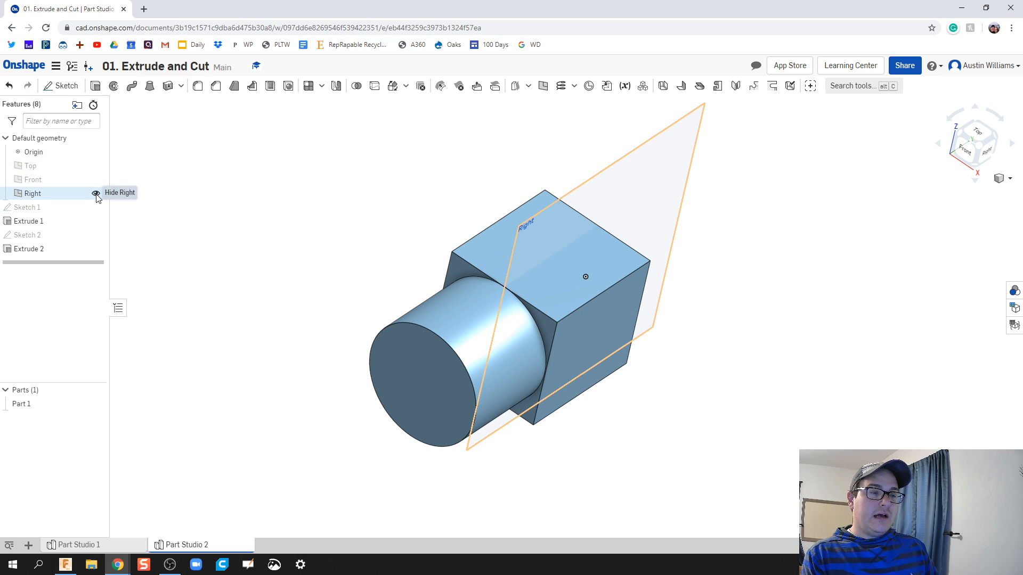
# - Hide the Right datum plane and orbit to view the underside and cylinder end
pyautogui.click(94, 193)
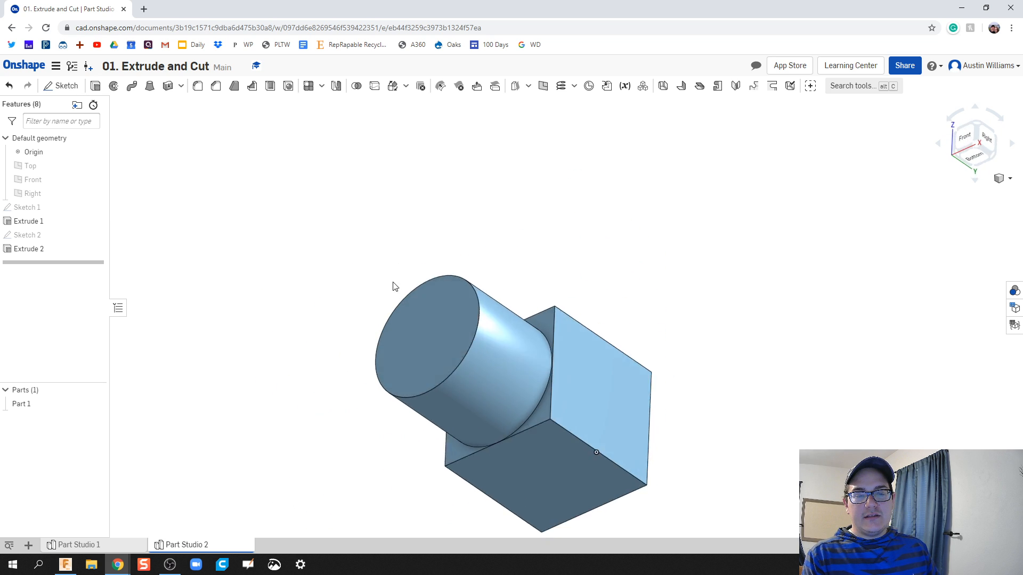
pyautogui.moveTo(395, 287); pyautogui.dragTo(402, 320)
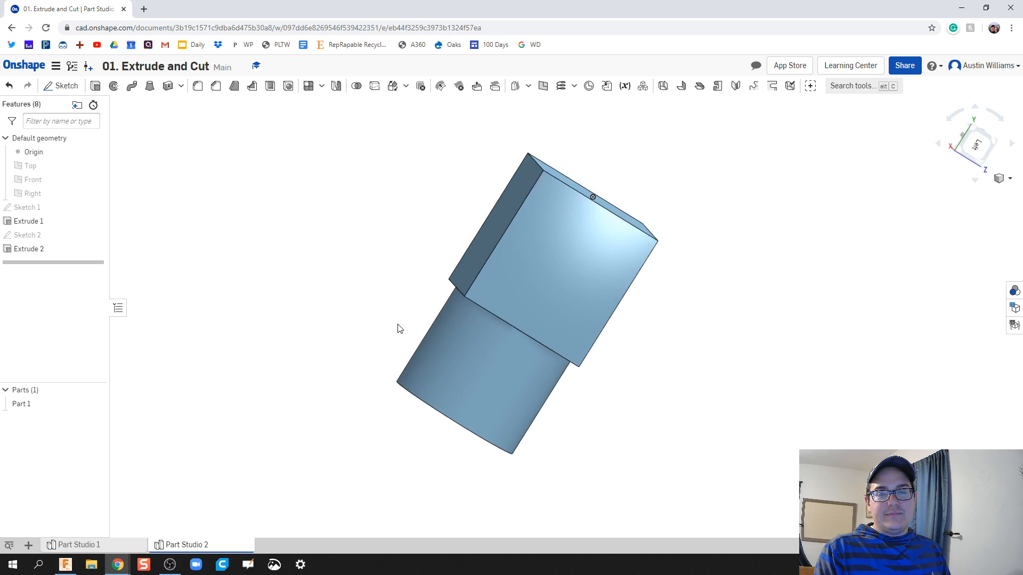
pyautogui.moveTo(397, 329); pyautogui.dragTo(381, 280)
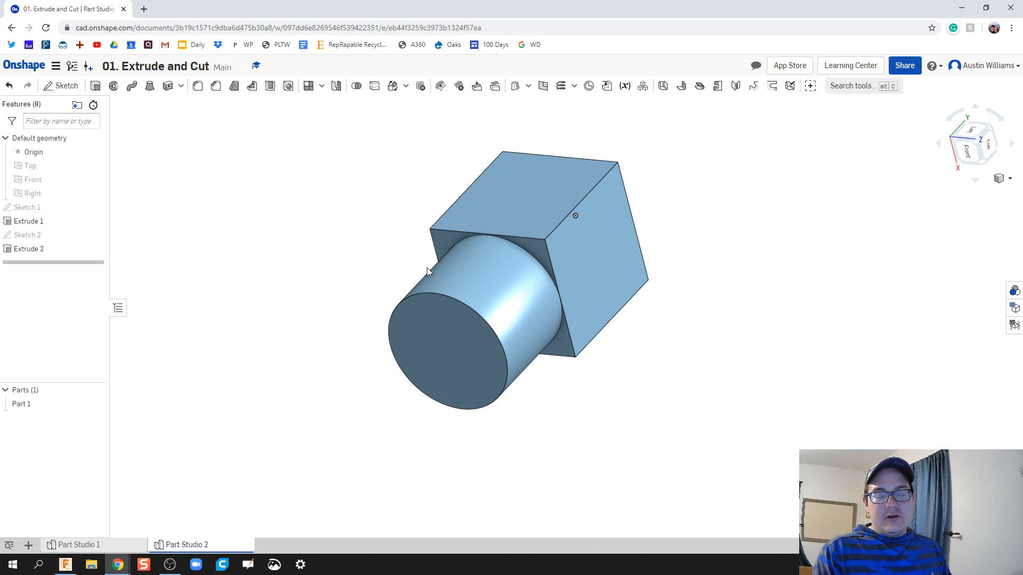
pyautogui.moveTo(382, 270)
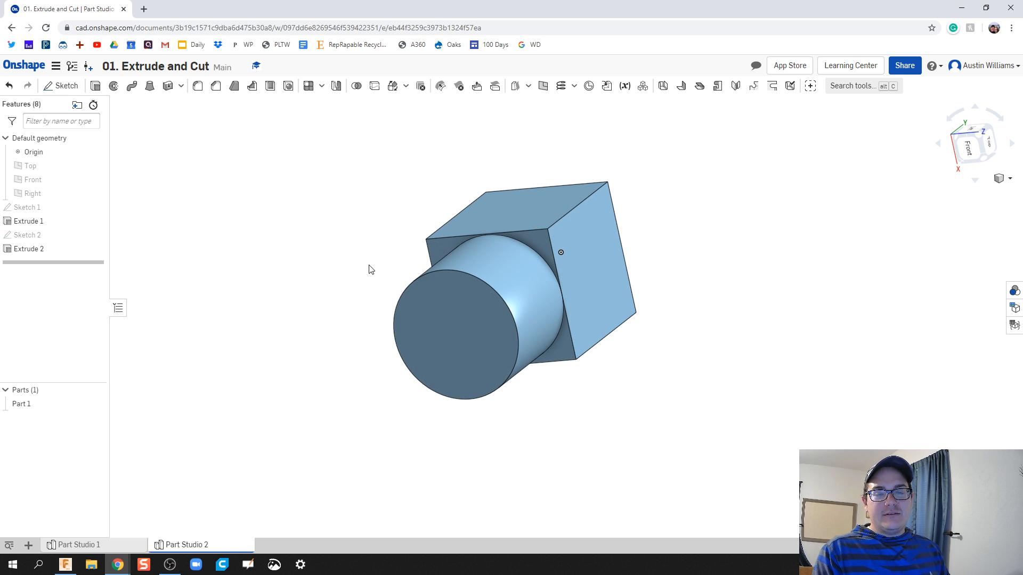
pyautogui.moveTo(367, 271)
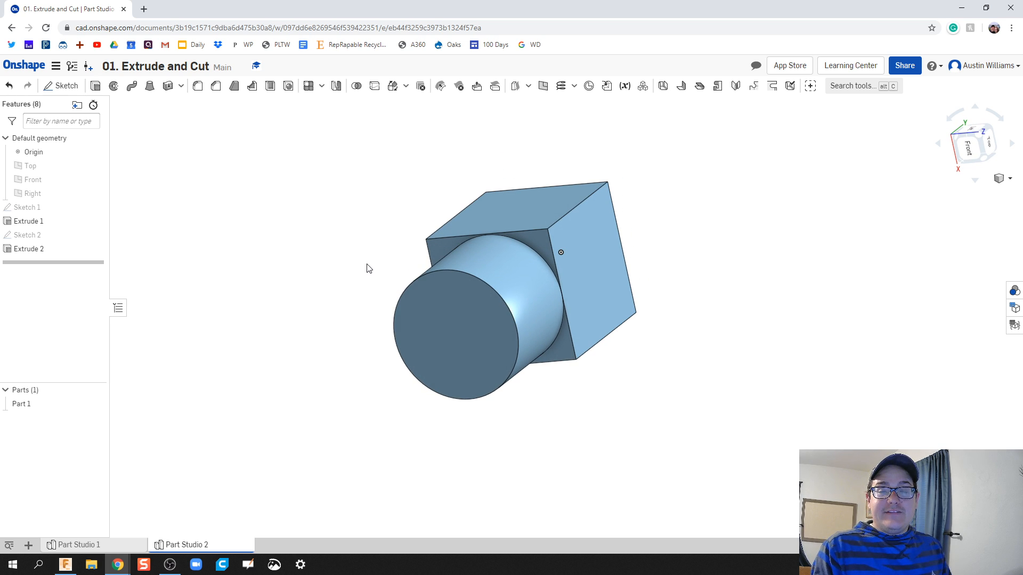